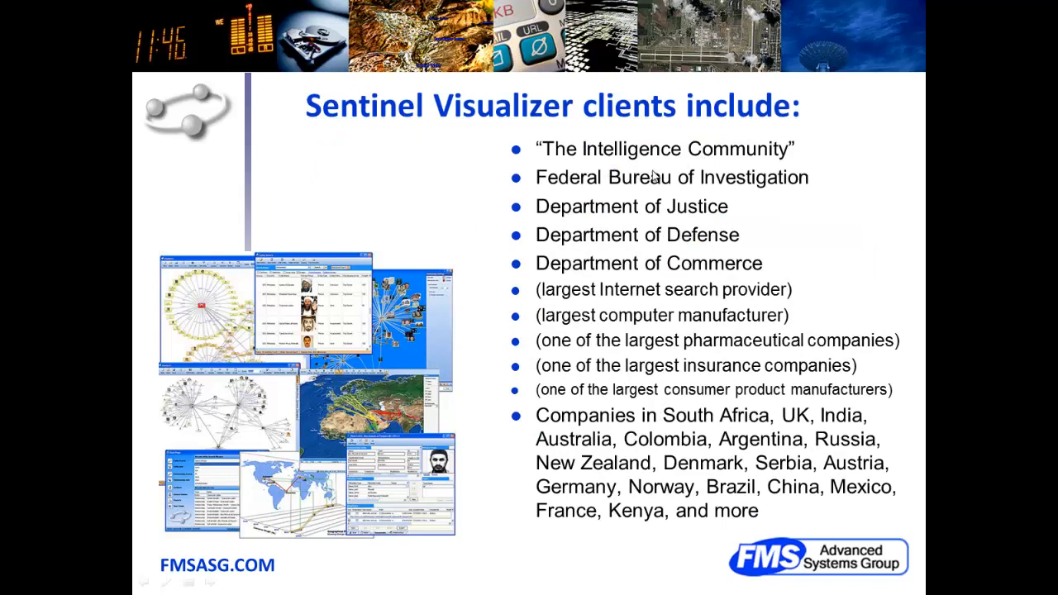
mouse_move(662, 544)
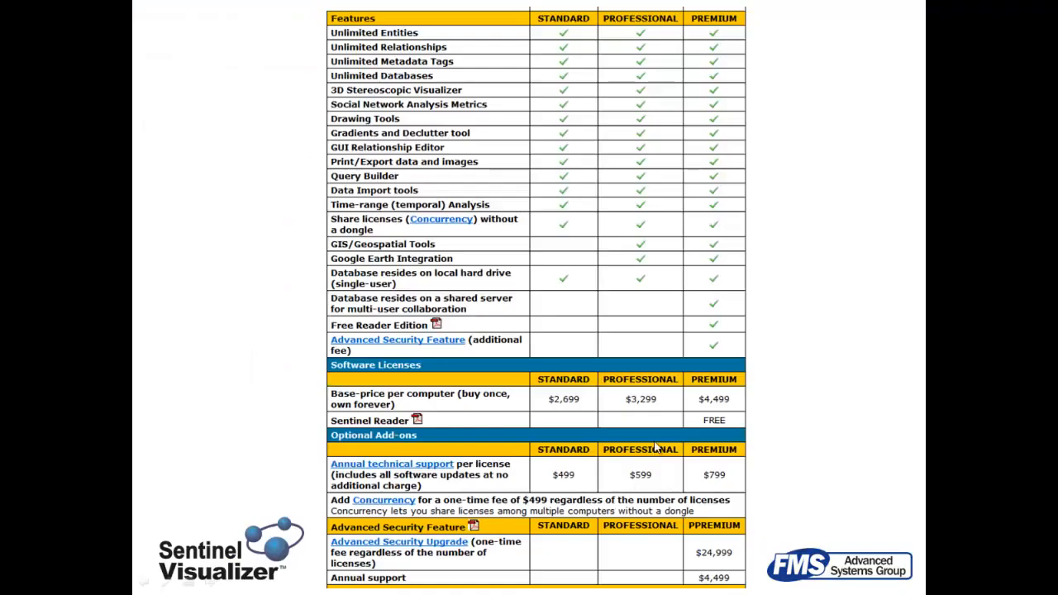
mouse_move(718, 33)
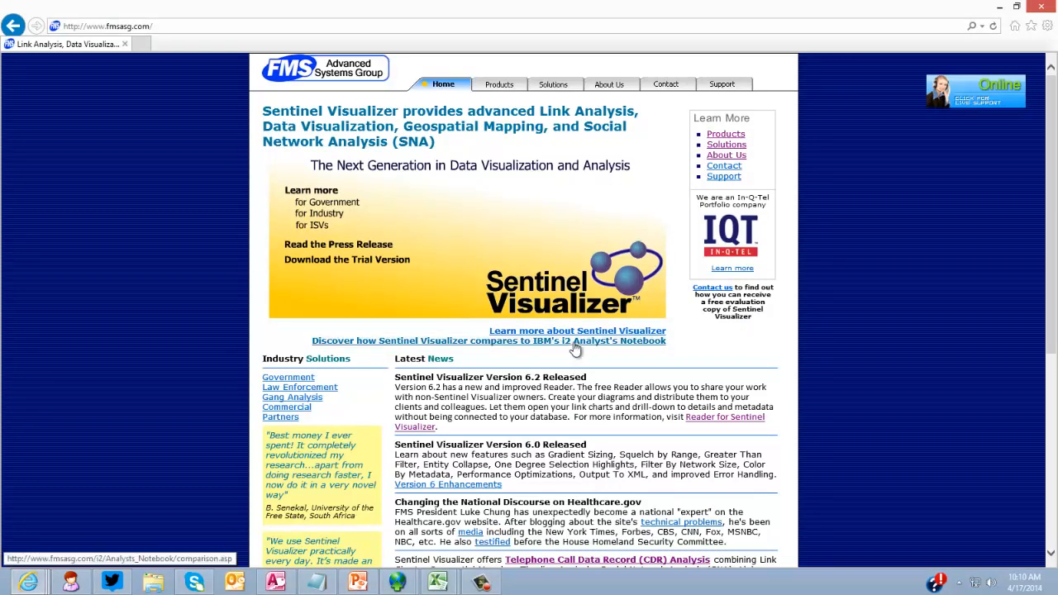
Step: View the Sentinel Visualizer vs IBM i2 Analyst's Notebook comparison, then switch to the Excel fraud spreadsheet
click(489, 341)
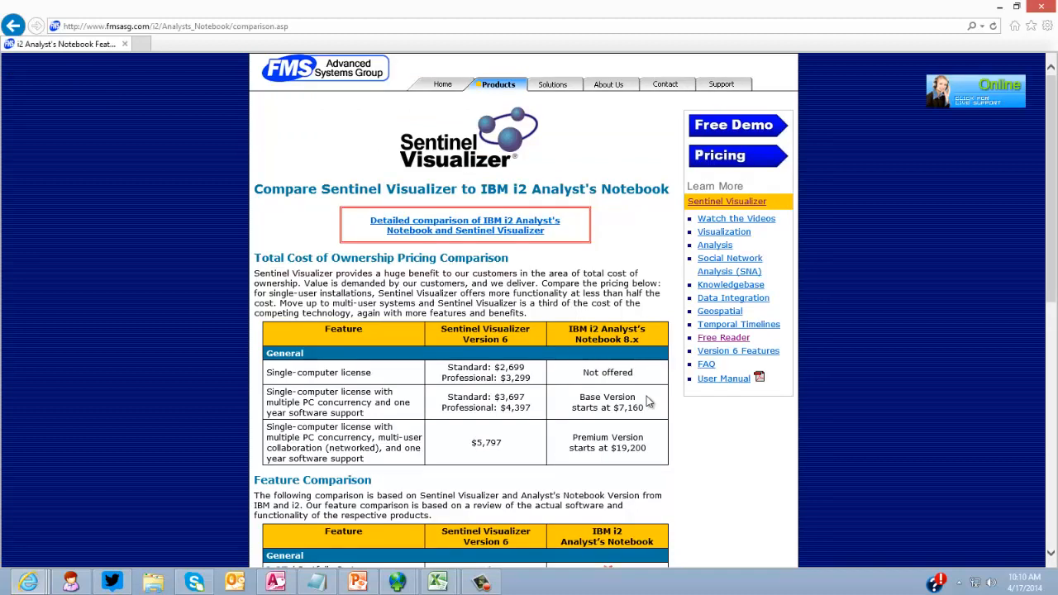
scroll(down, 3)
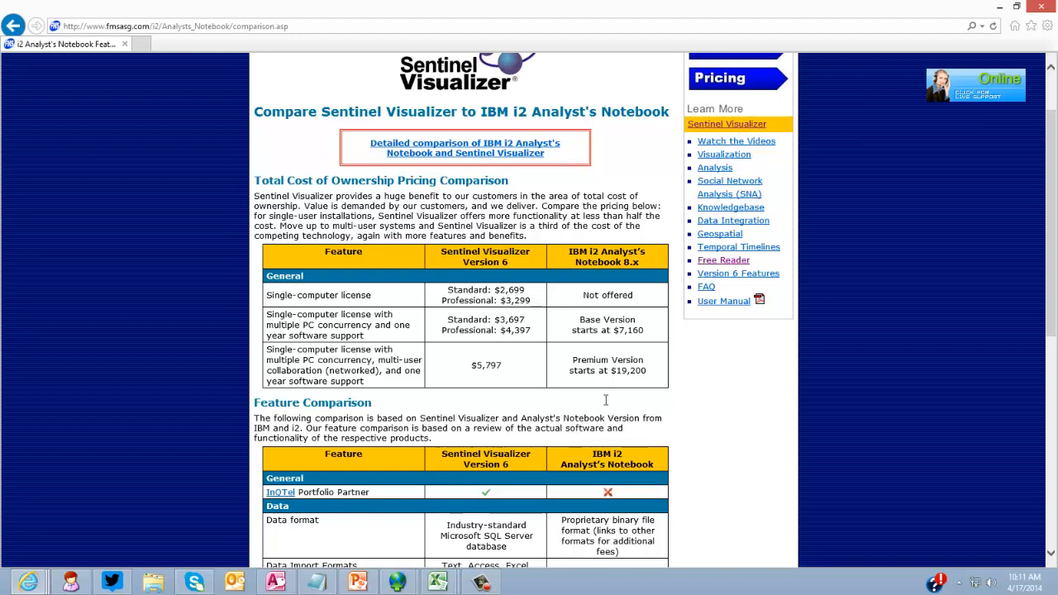
mouse_move(594, 400)
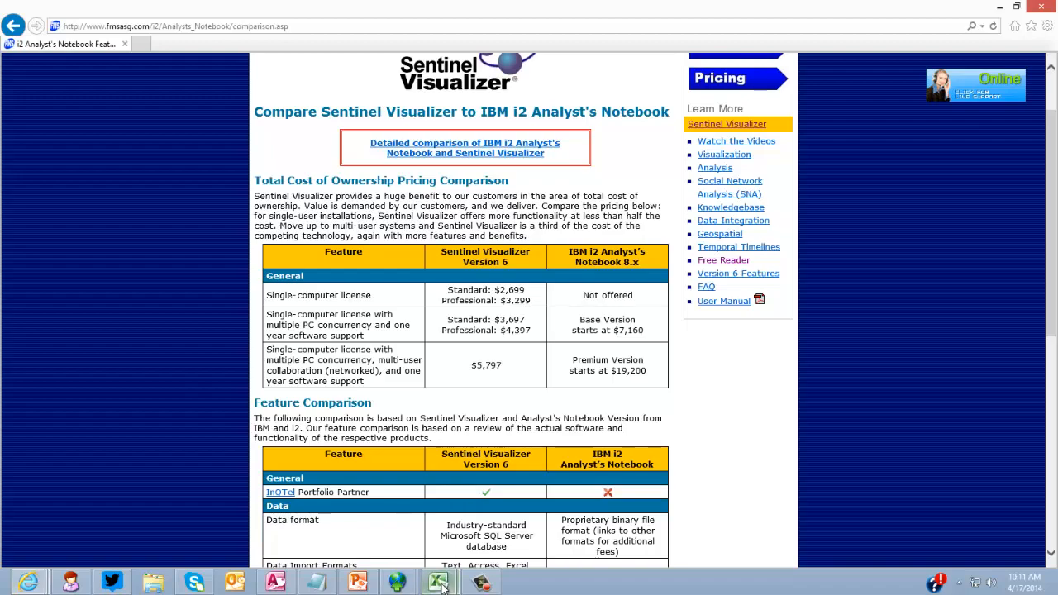
click(438, 582)
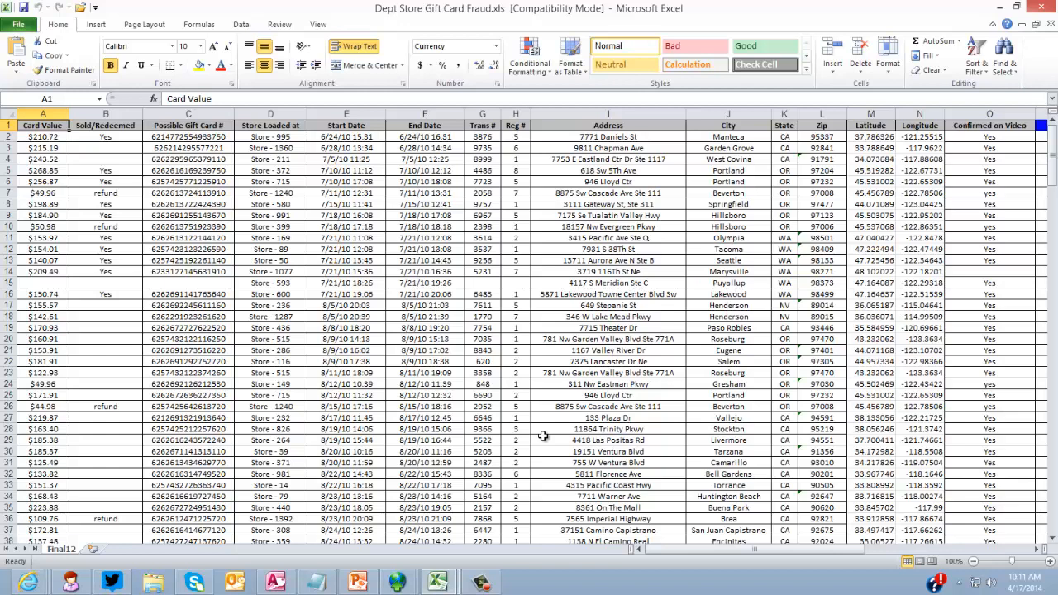
mouse_move(516, 386)
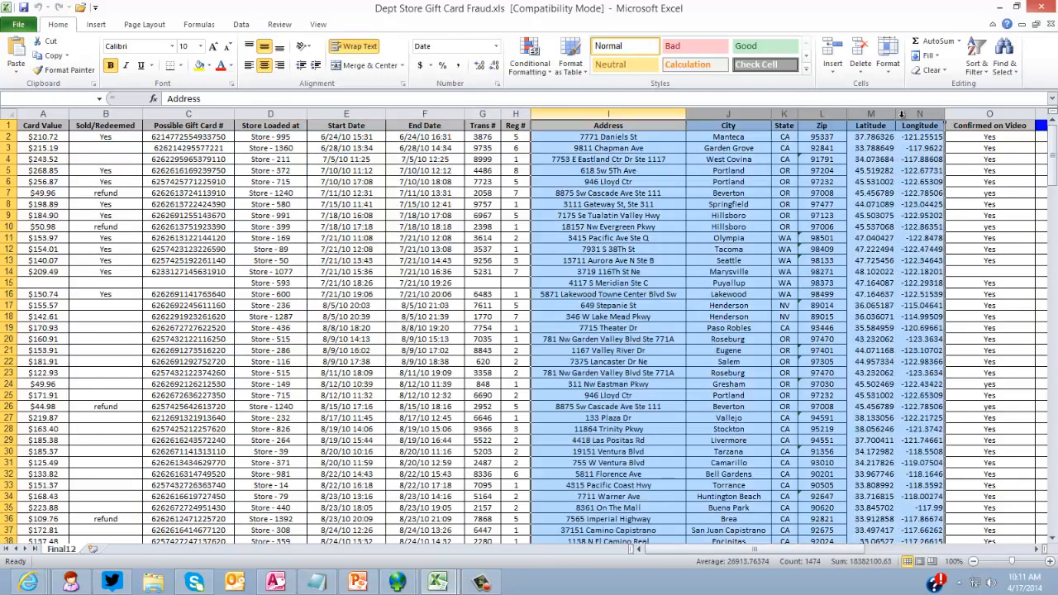
Step: Point out the store and start date columns and the first possible gift card number
click(189, 136)
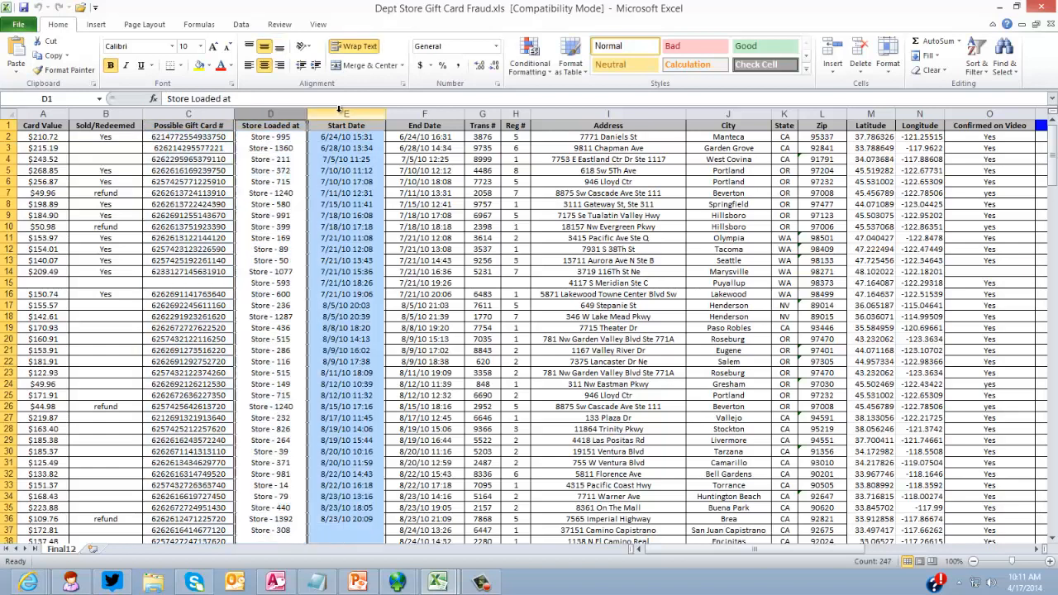
click(483, 126)
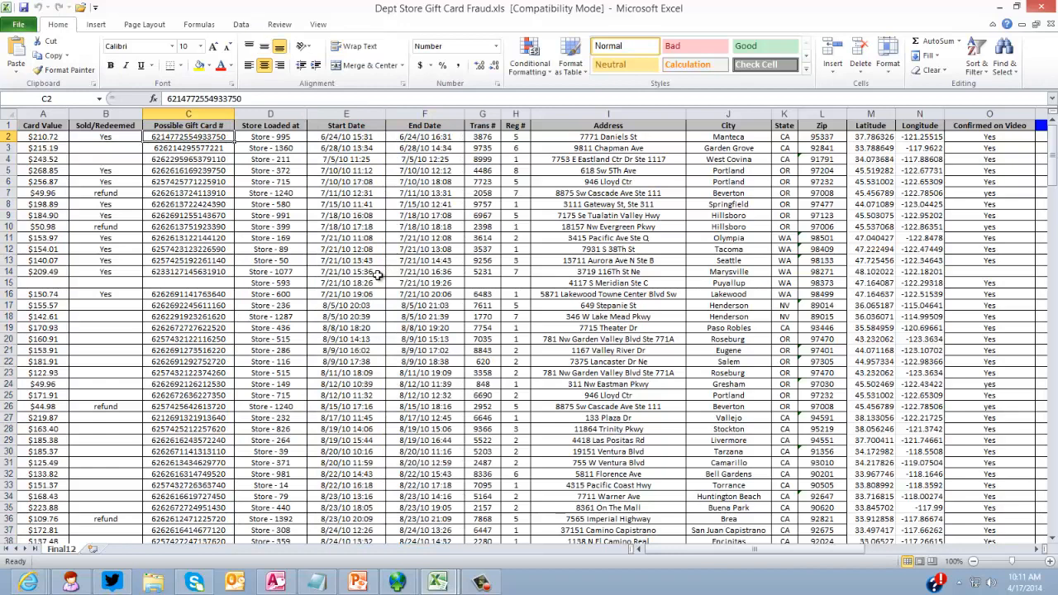
mouse_move(433, 482)
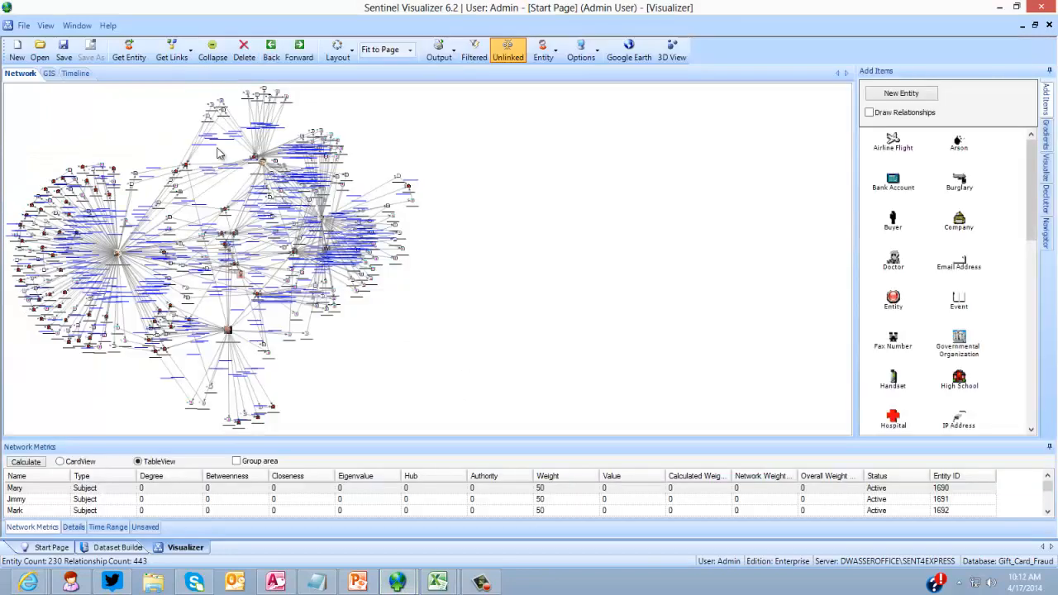
mouse_move(413, 386)
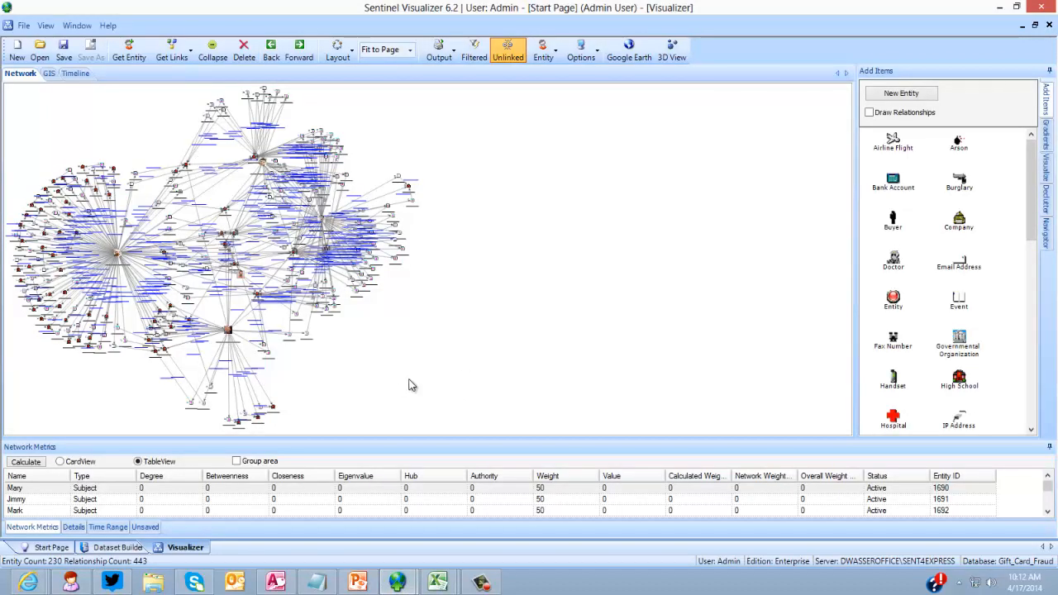
mouse_move(331, 256)
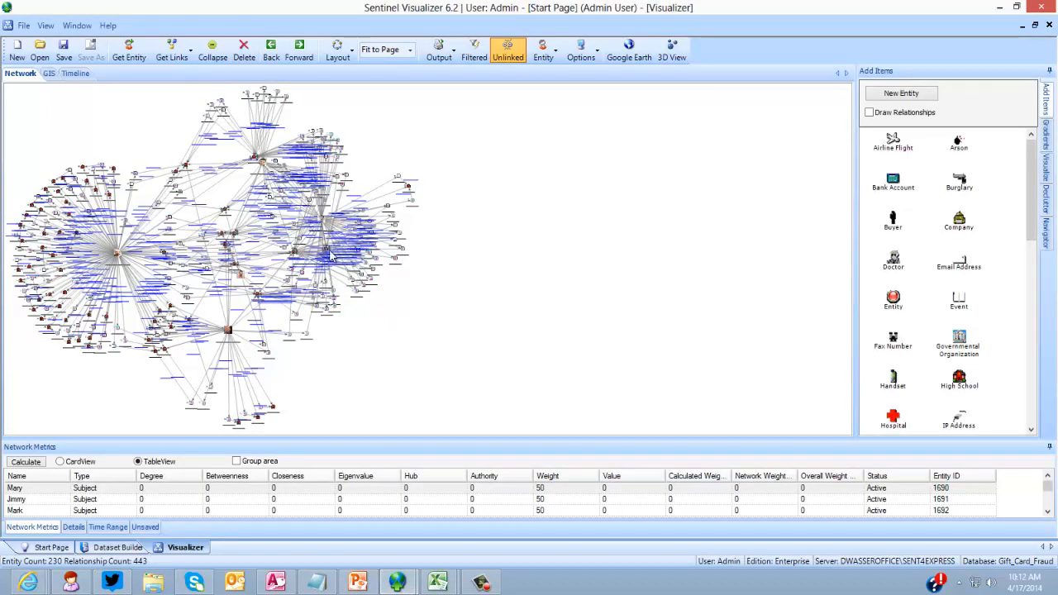
mouse_move(281, 288)
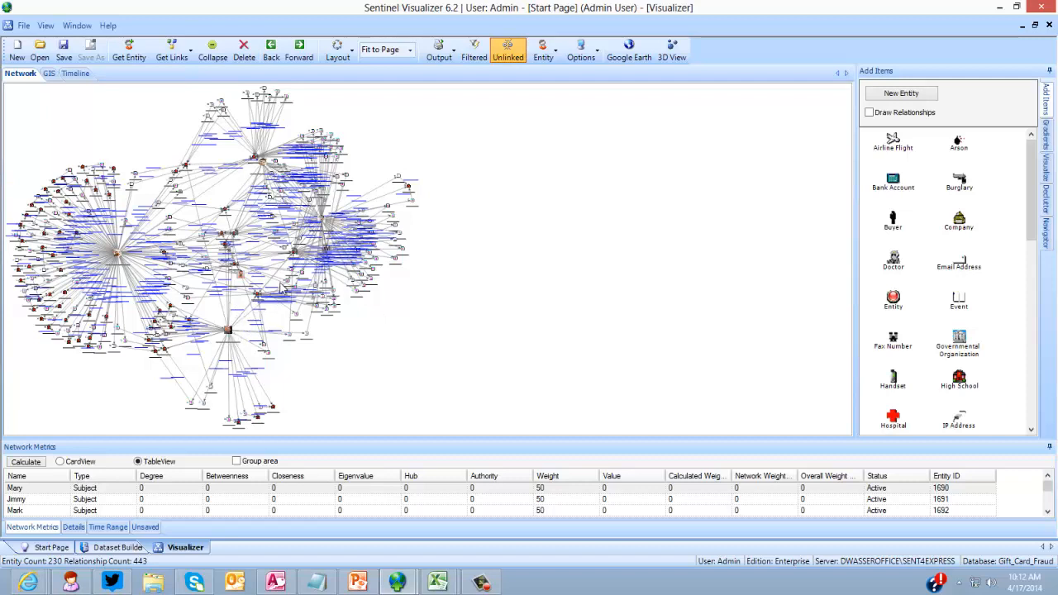
mouse_move(284, 291)
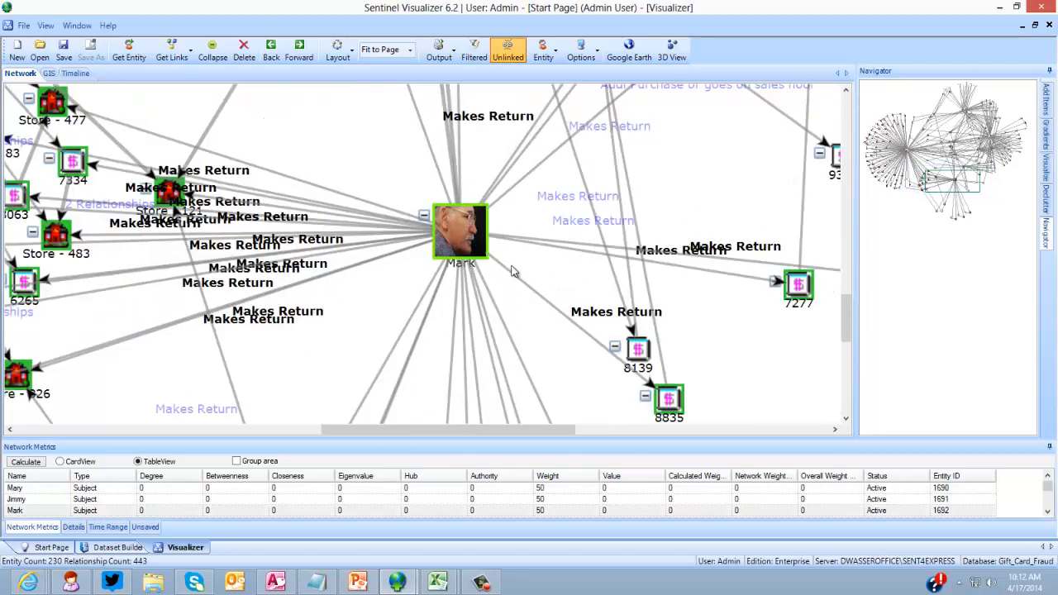
Step: Open Mark's full entity record from his node in the gift card fraud chart
double_click(460, 231)
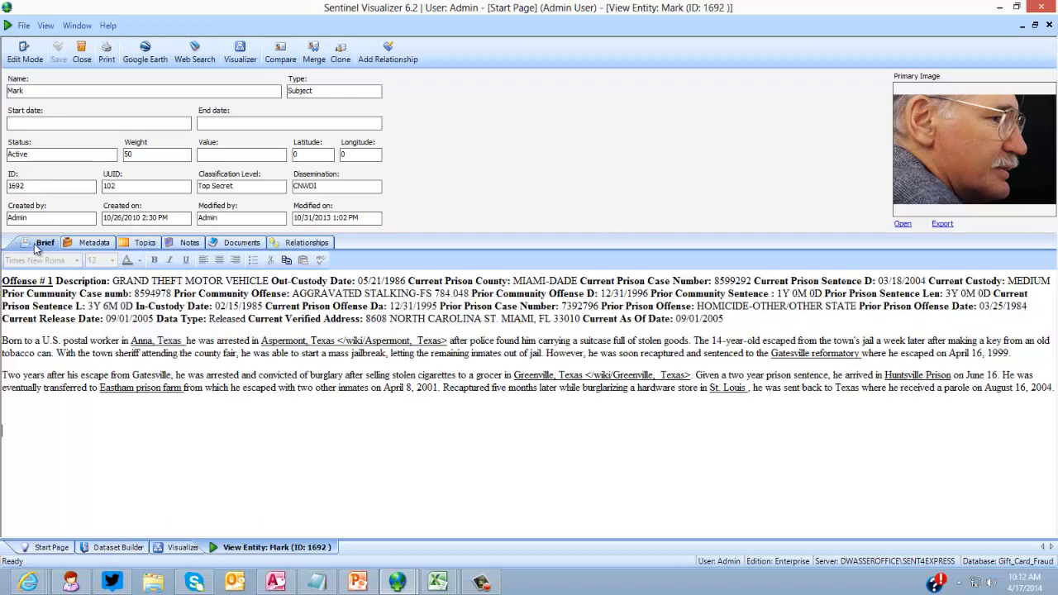
Step: Browse Mark's Metadata, Notes and Documents, opening the attached drivers license file
click(93, 241)
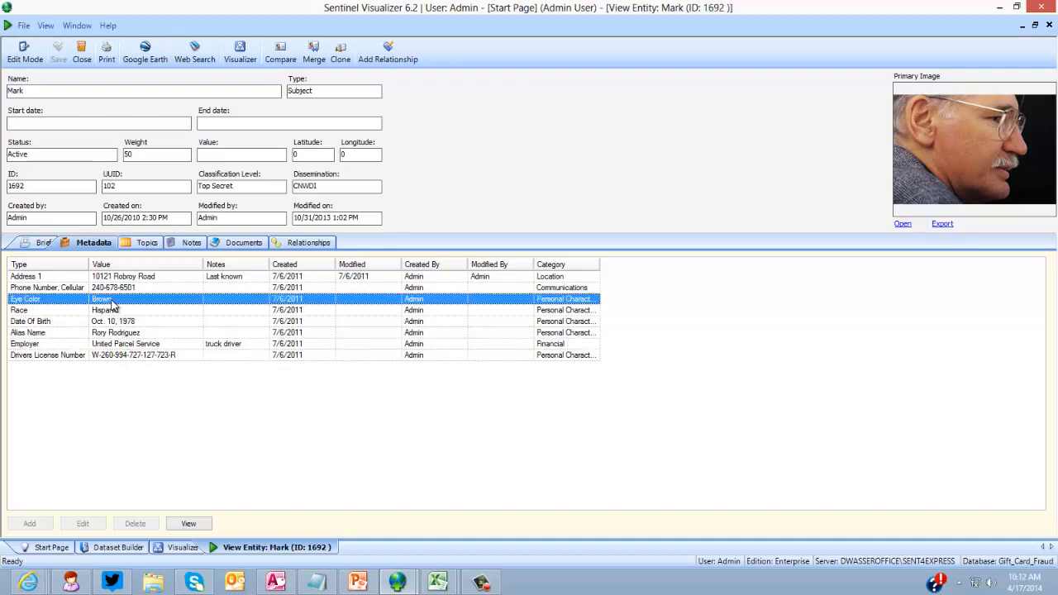
mouse_move(146, 287)
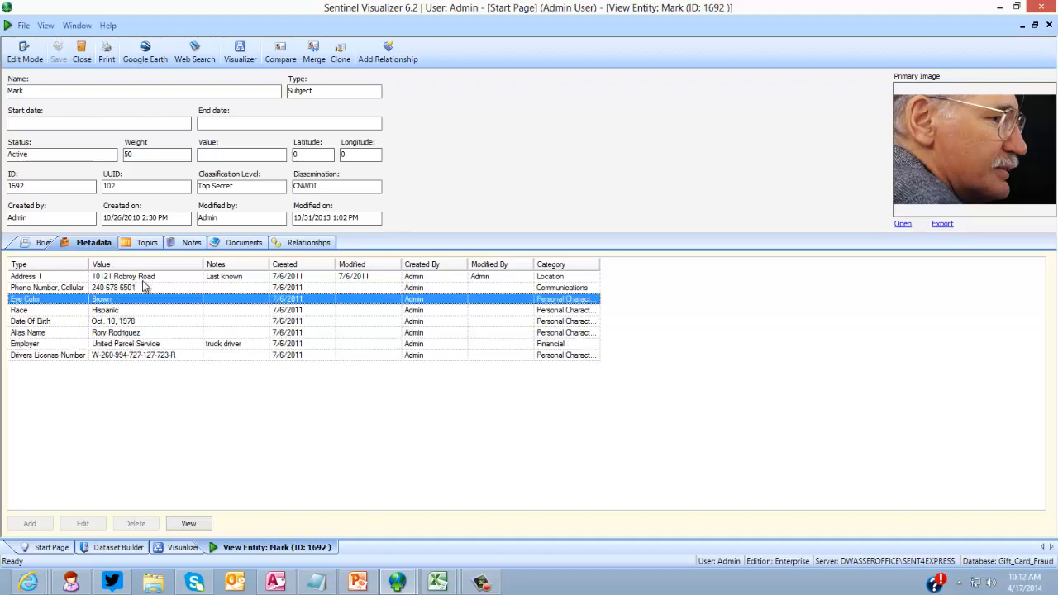
click(189, 242)
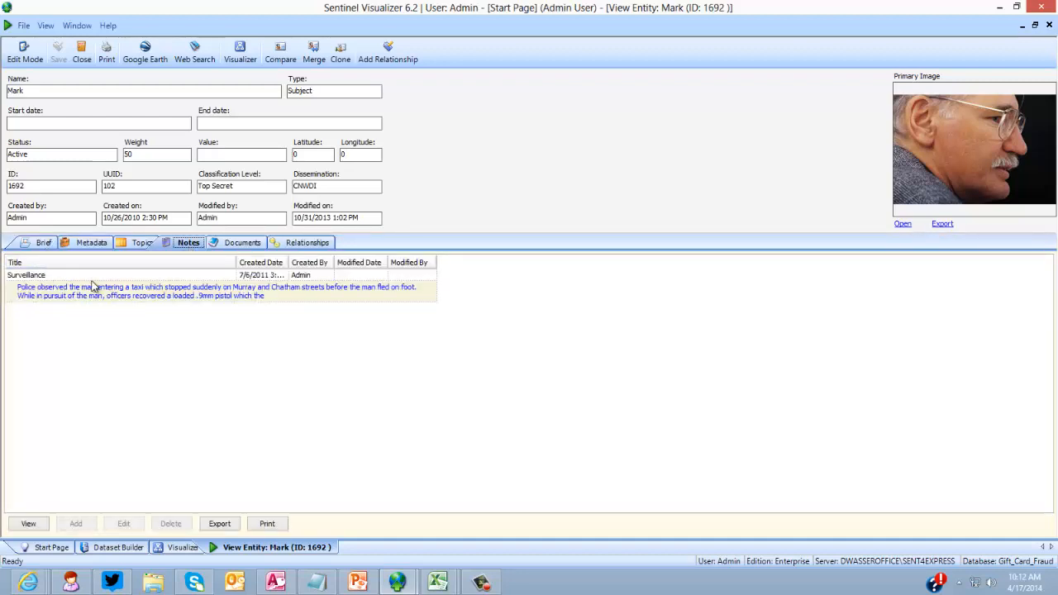
click(241, 242)
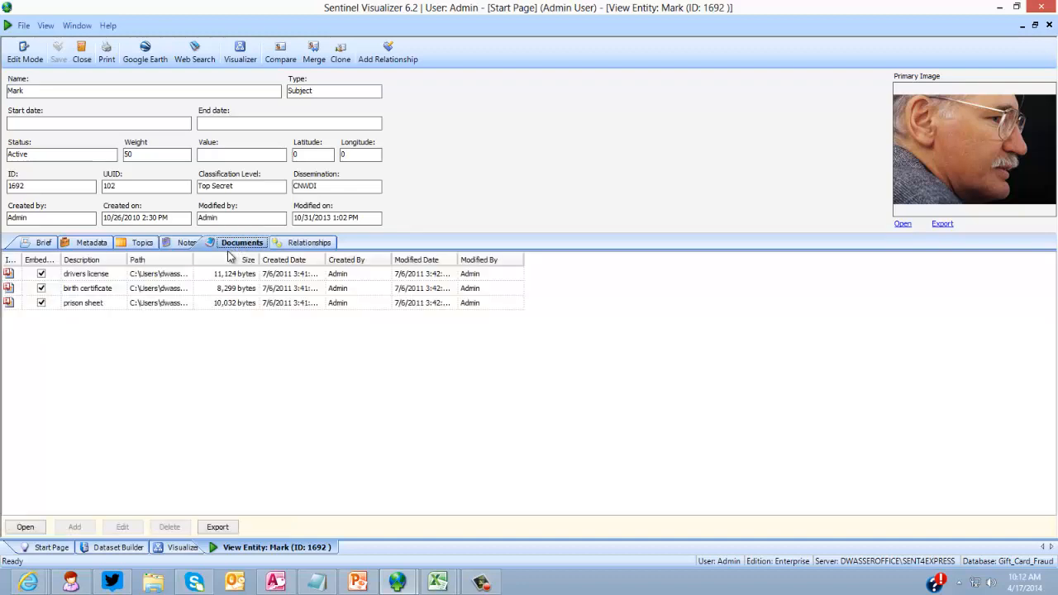
click(86, 274)
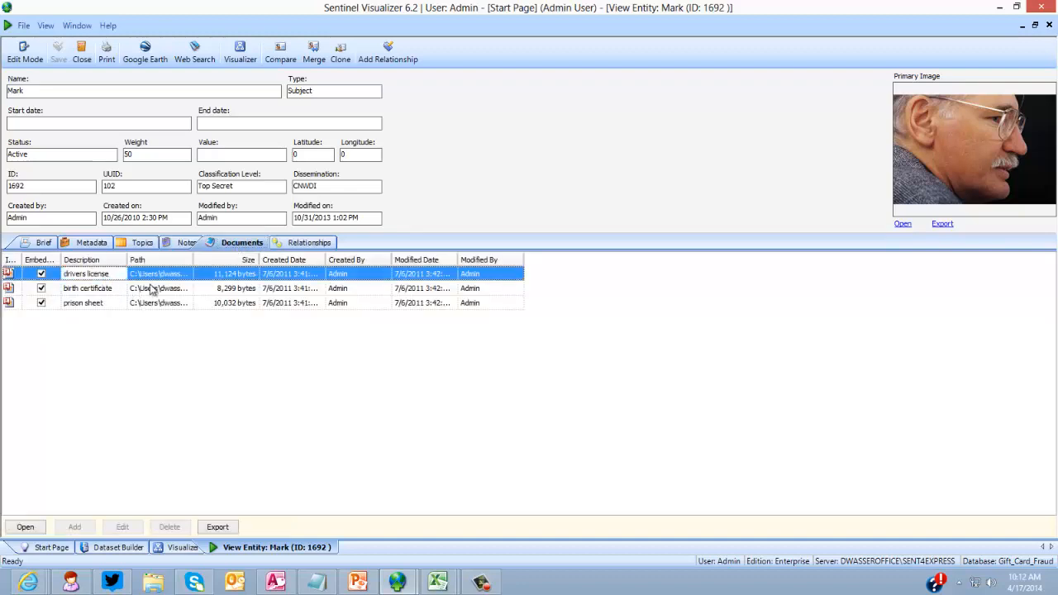
double_click(86, 275)
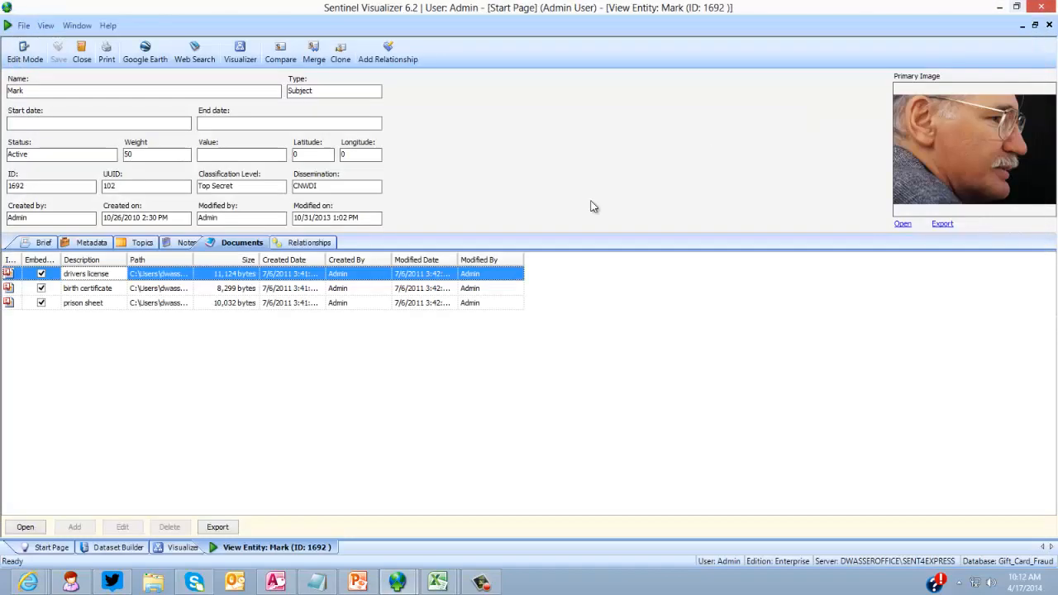
mouse_move(374, 351)
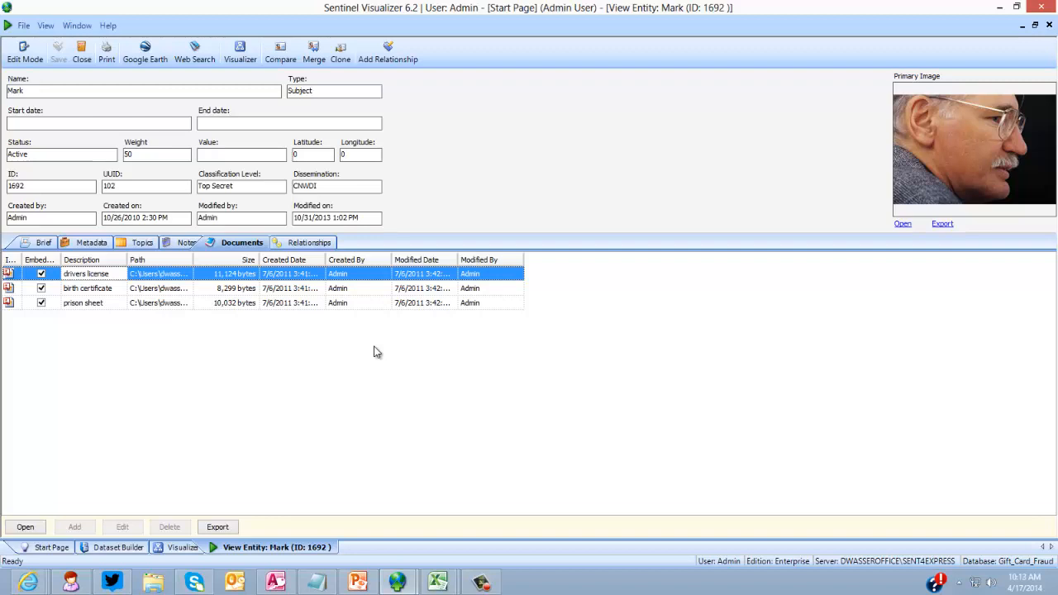
mouse_move(188, 290)
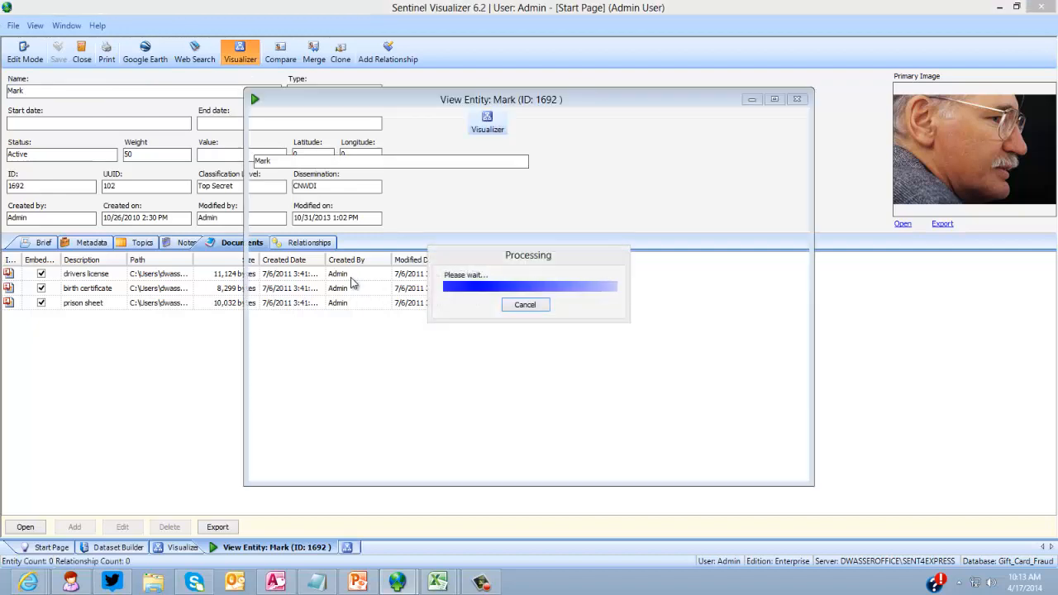
Step: Chart Mark as a network and Get Links on a connected entity, bringing the expanded cluster into view
click(486, 119)
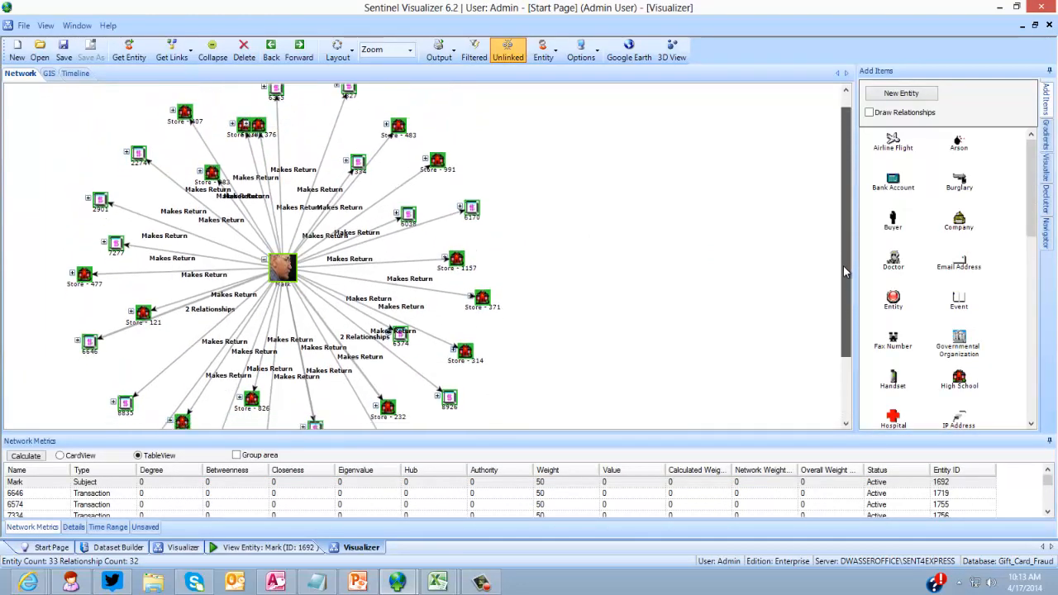
scroll(down, 3)
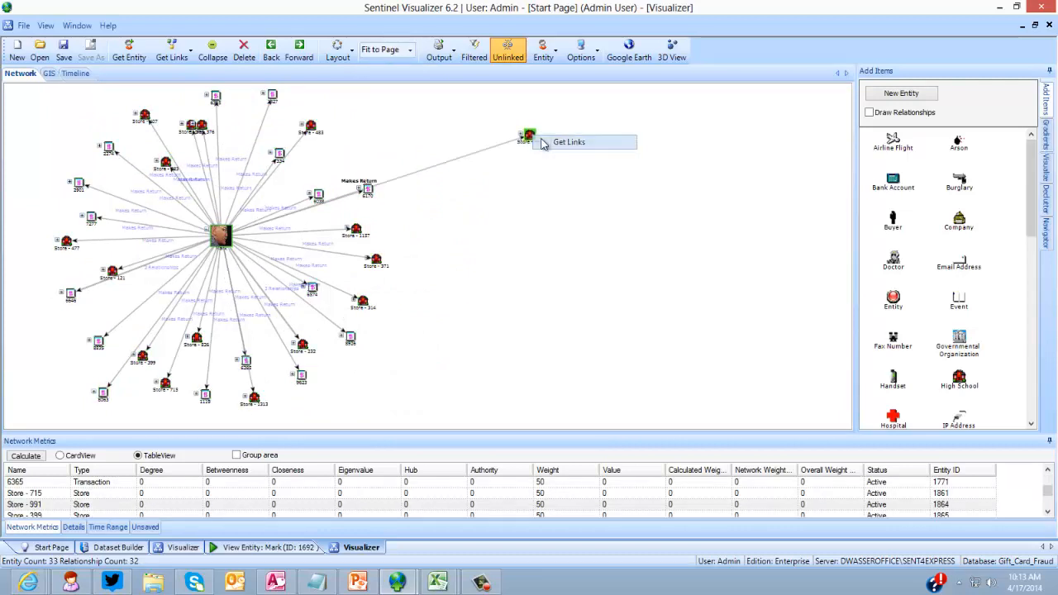
click(569, 142)
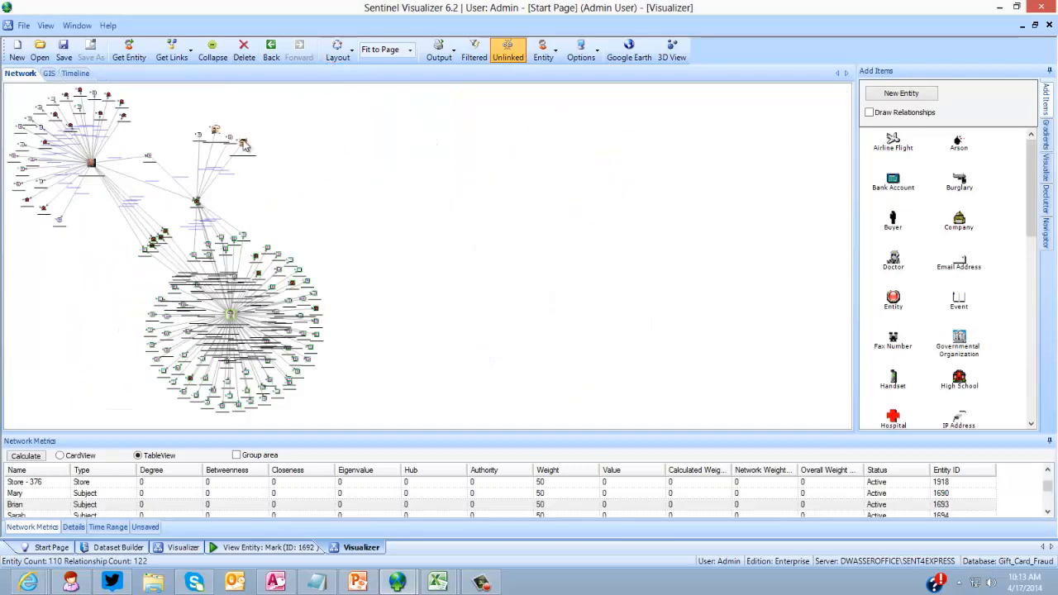
drag(245, 146, 165, 239)
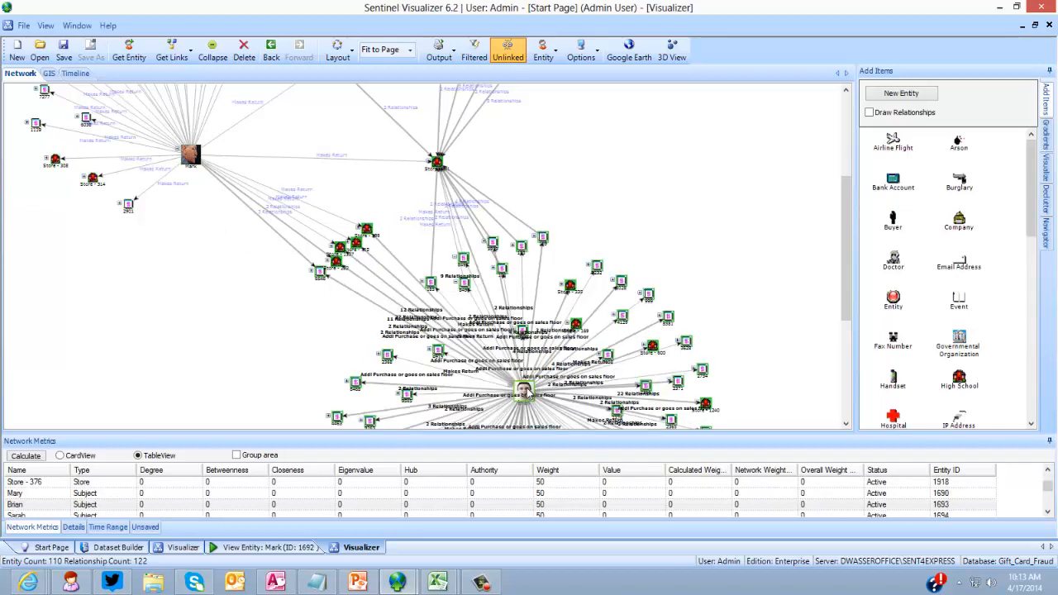
mouse_move(337, 271)
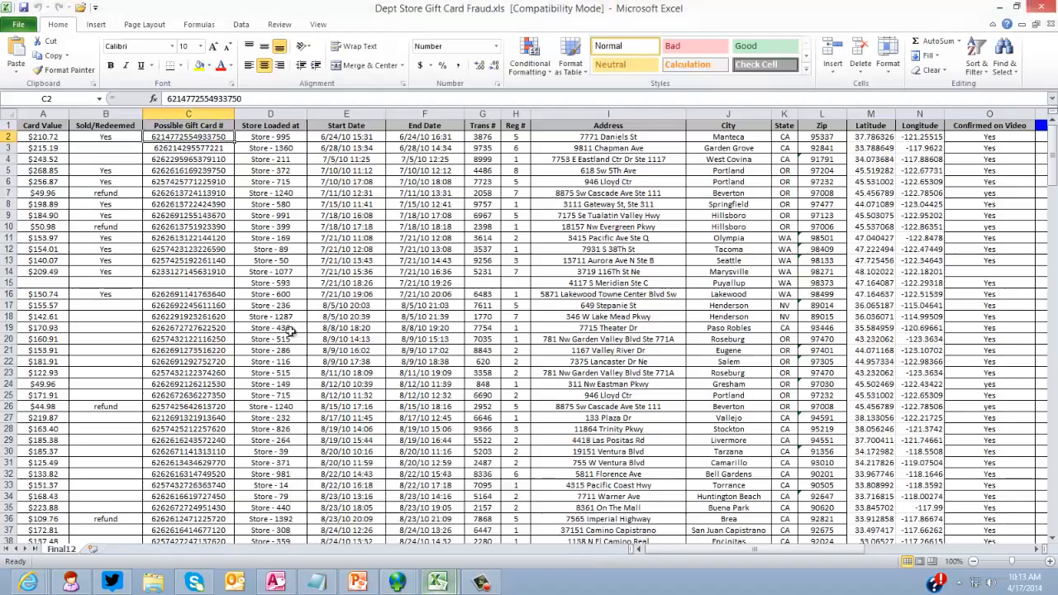
scroll(down, 3)
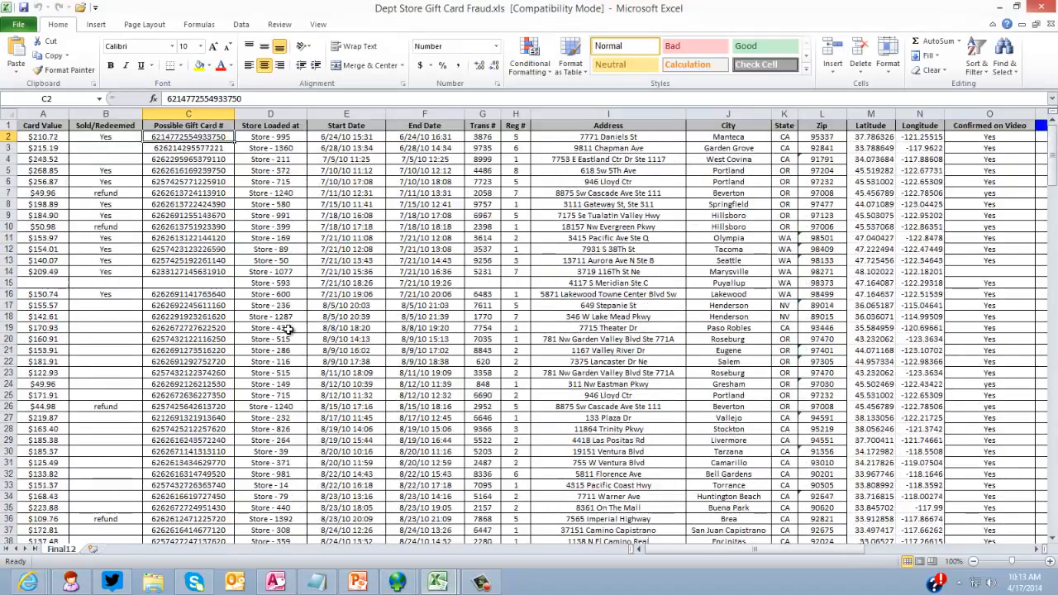
mouse_move(400, 582)
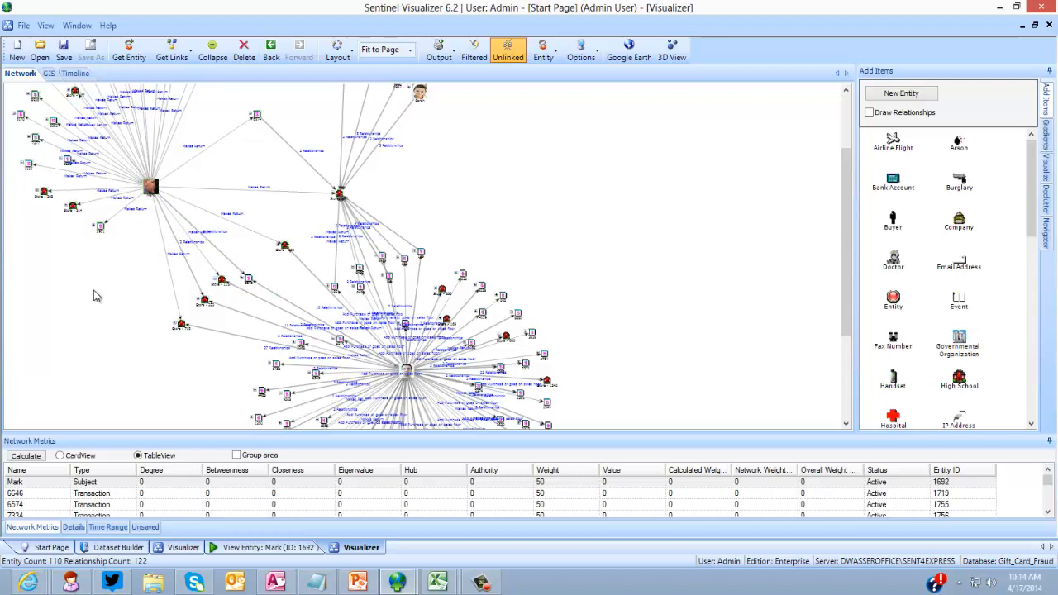
mouse_move(370, 347)
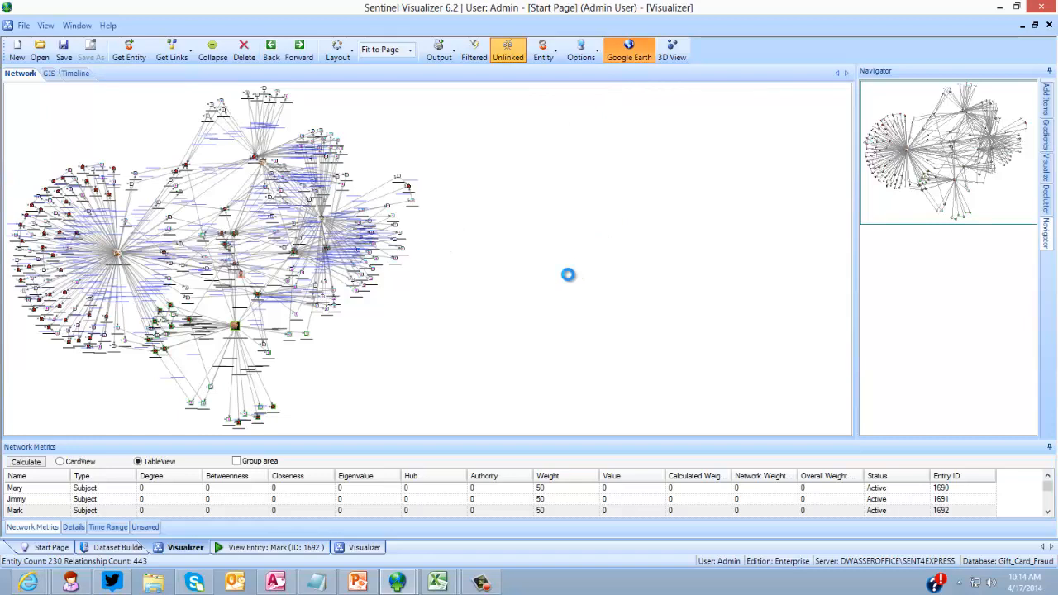
Step: Send the 230-entity fraud network to Google Earth
click(629, 47)
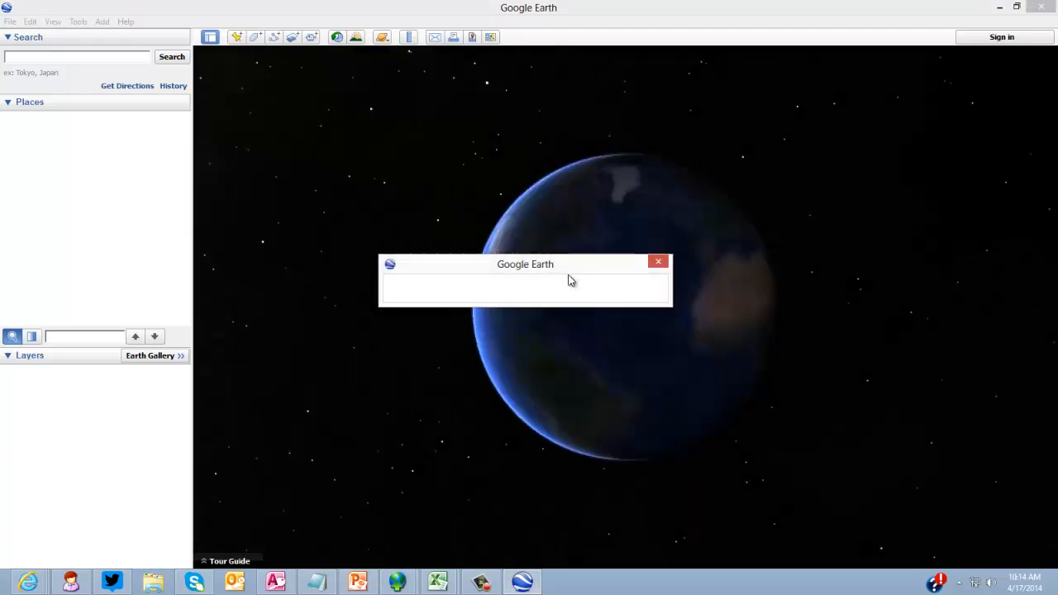
Step: Show only Mark in Places and start stepping through the transaction time range
click(658, 261)
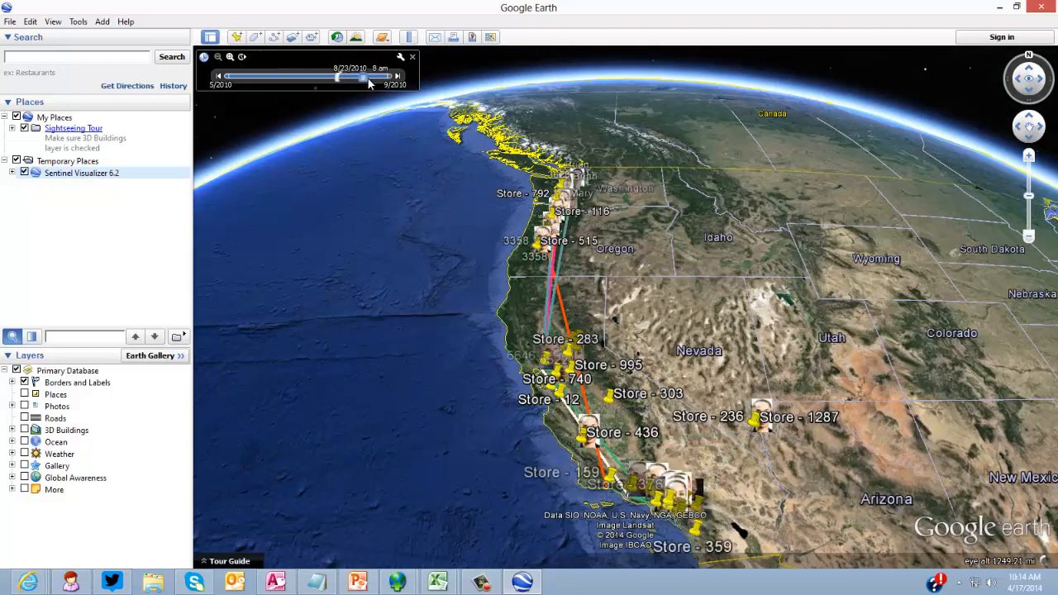
drag(362, 76, 316, 76)
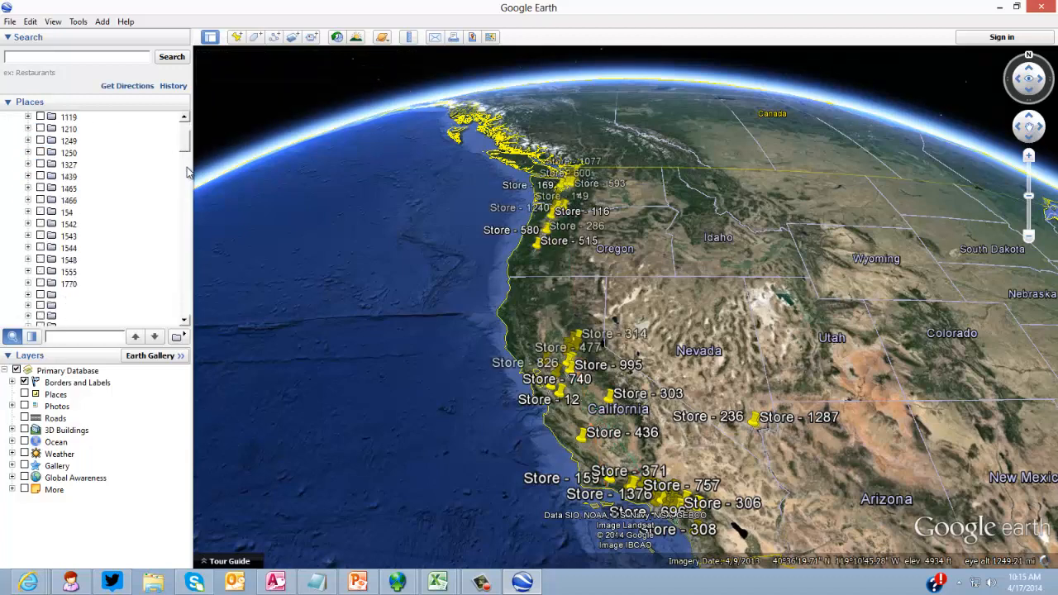
scroll(down, 3)
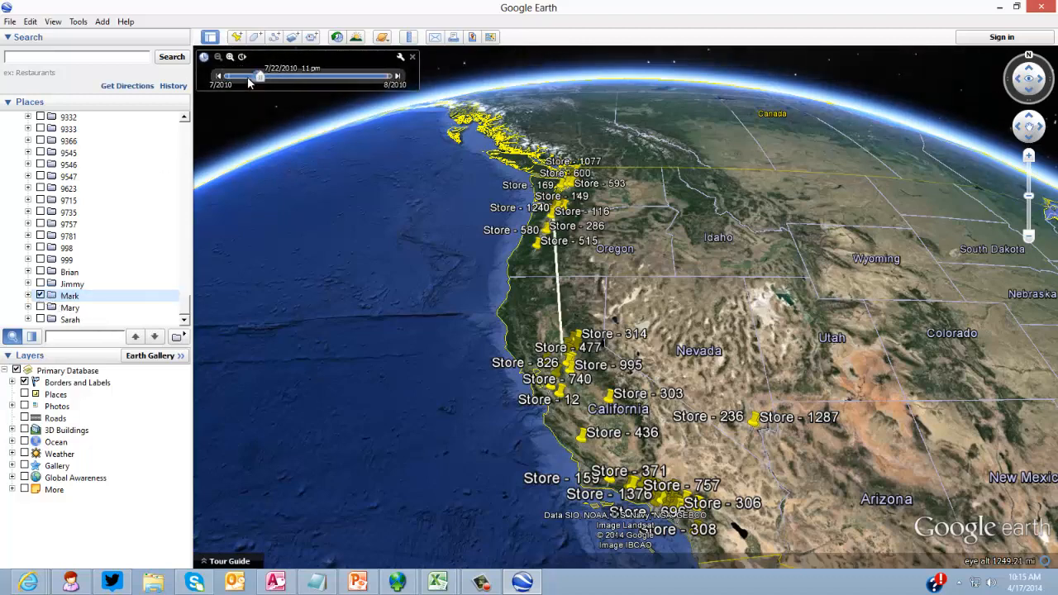
Step: Slide the time window back and forth to follow Mark's route across the California stores
drag(258, 76, 277, 76)
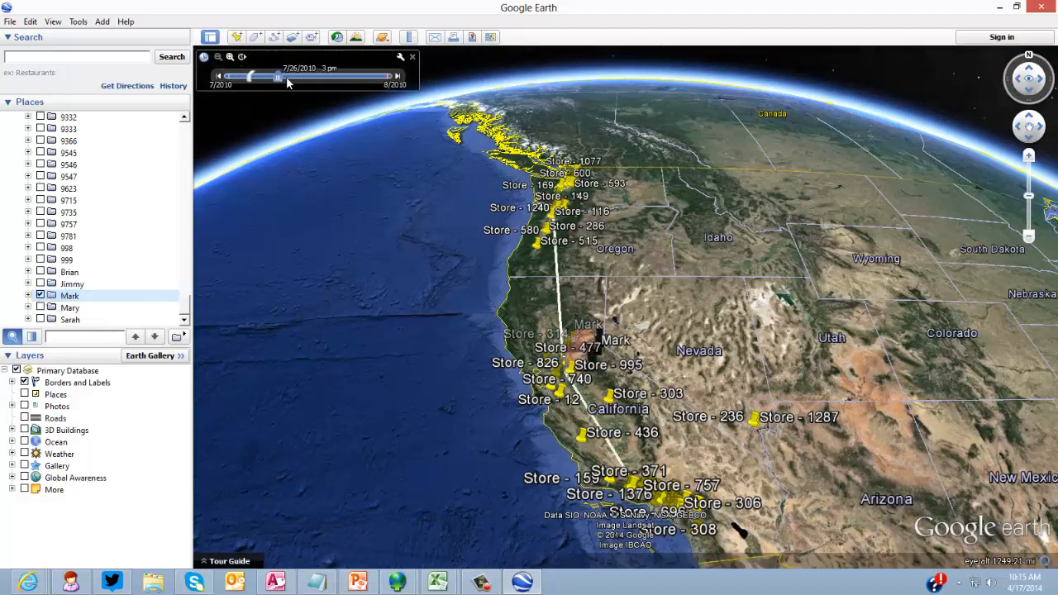
drag(280, 76, 337, 76)
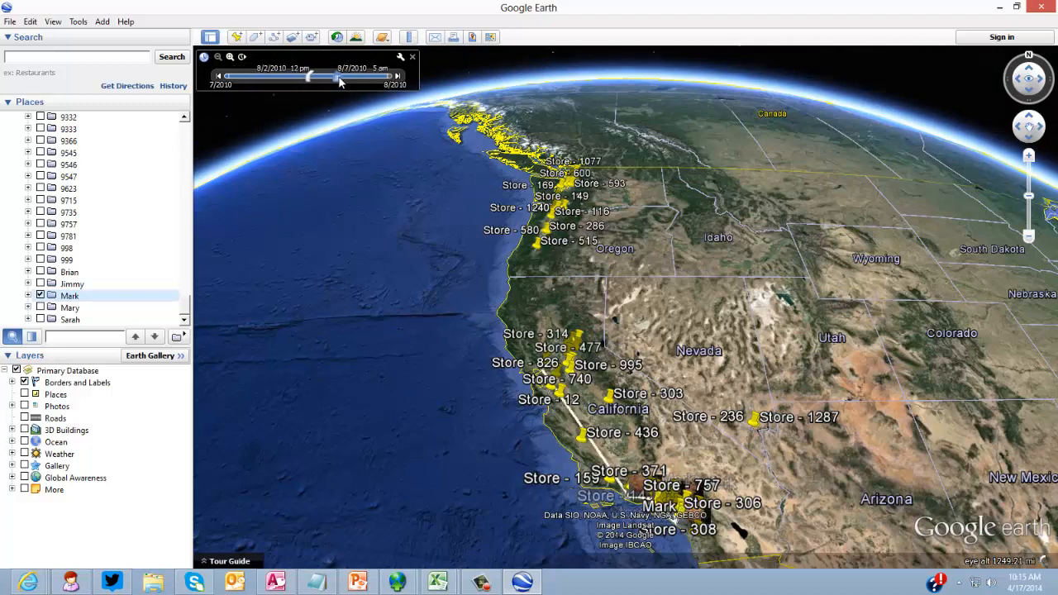
drag(338, 79, 361, 79)
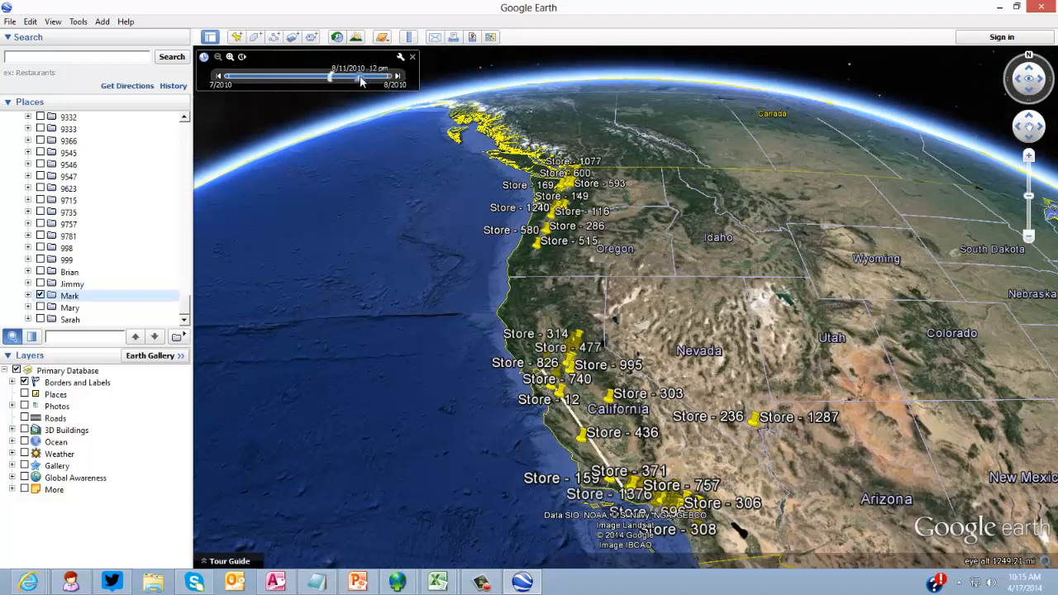
drag(360, 77, 268, 76)
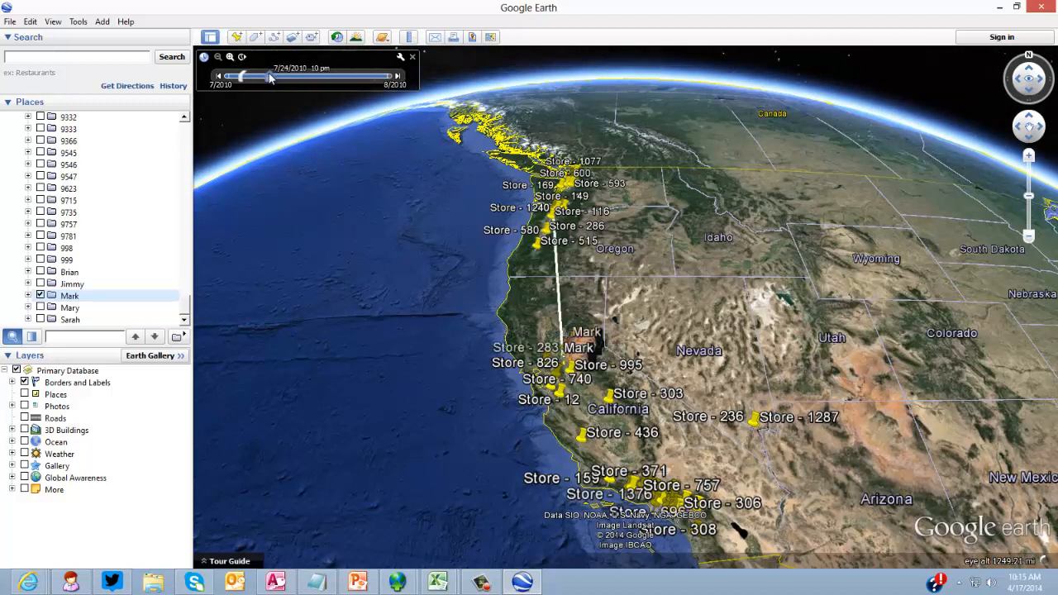
drag(272, 76, 261, 76)
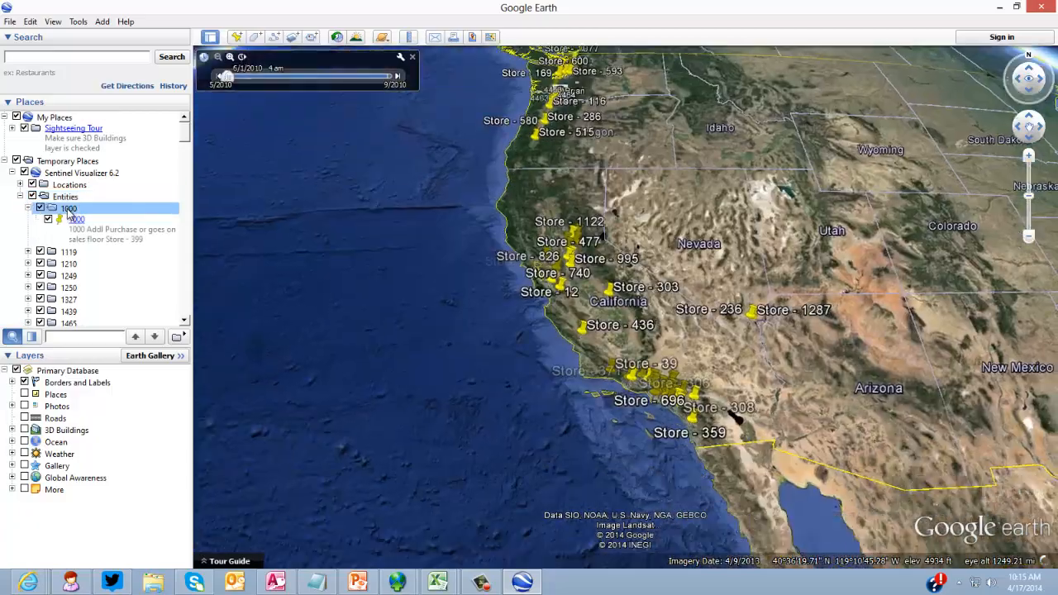
drag(225, 76, 289, 76)
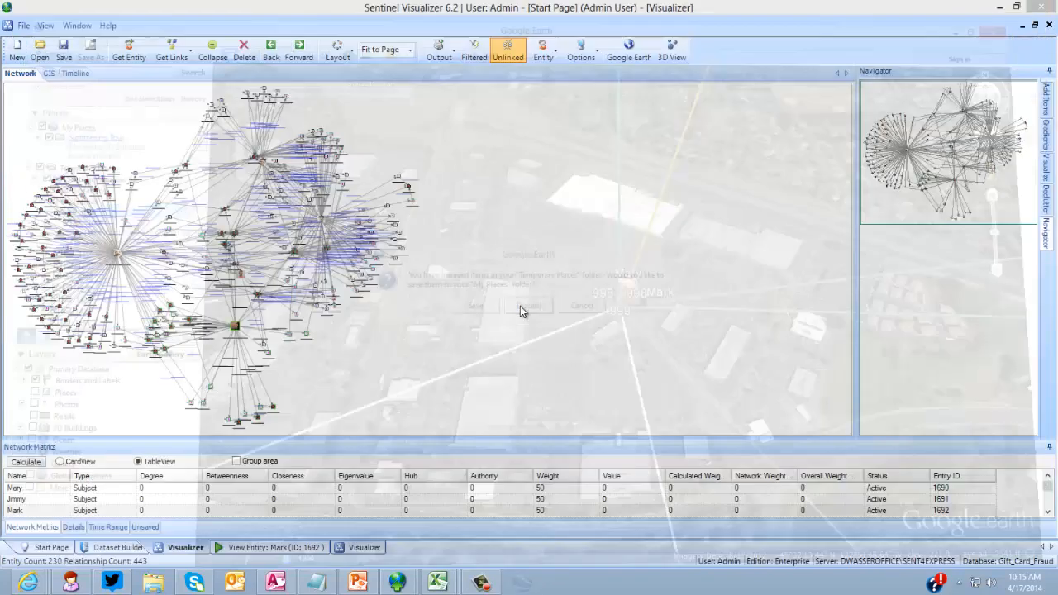
Step: Set the Time Range filter to late June–mid July, then disable it again
click(108, 526)
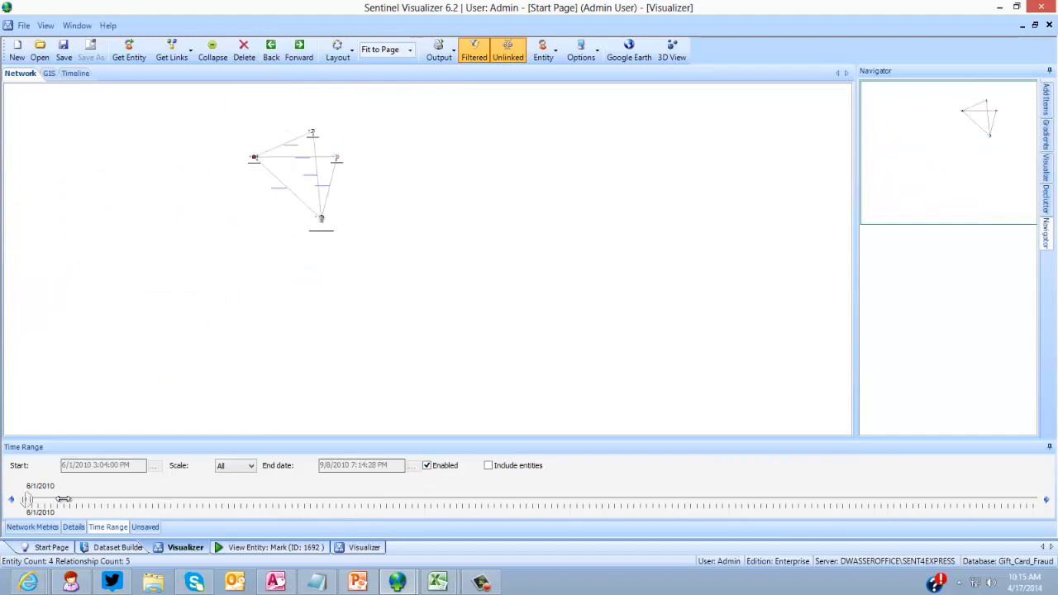
drag(64, 500, 668, 500)
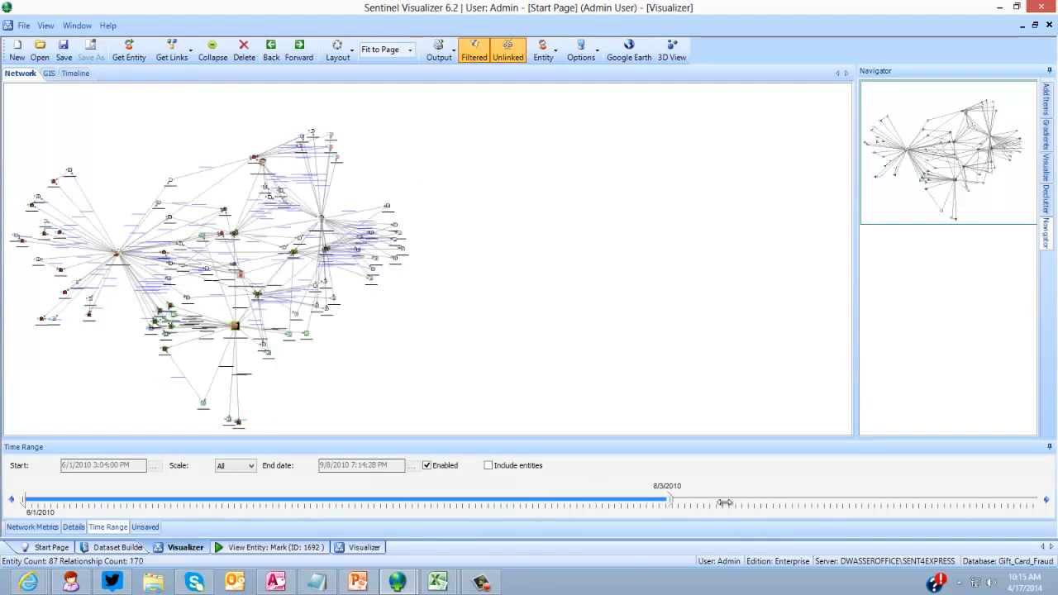
drag(669, 499, 860, 499)
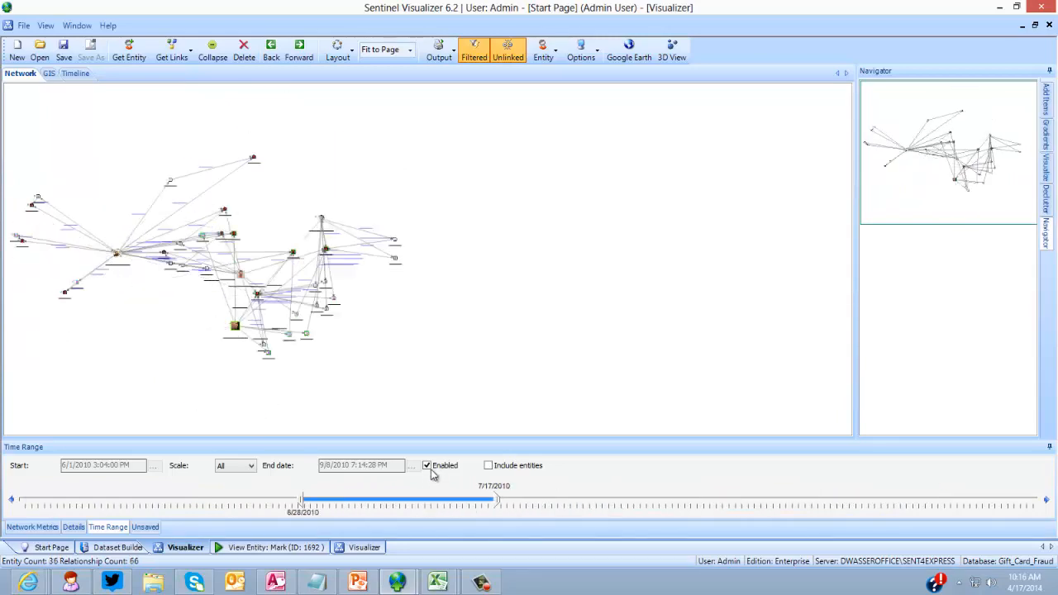
click(76, 73)
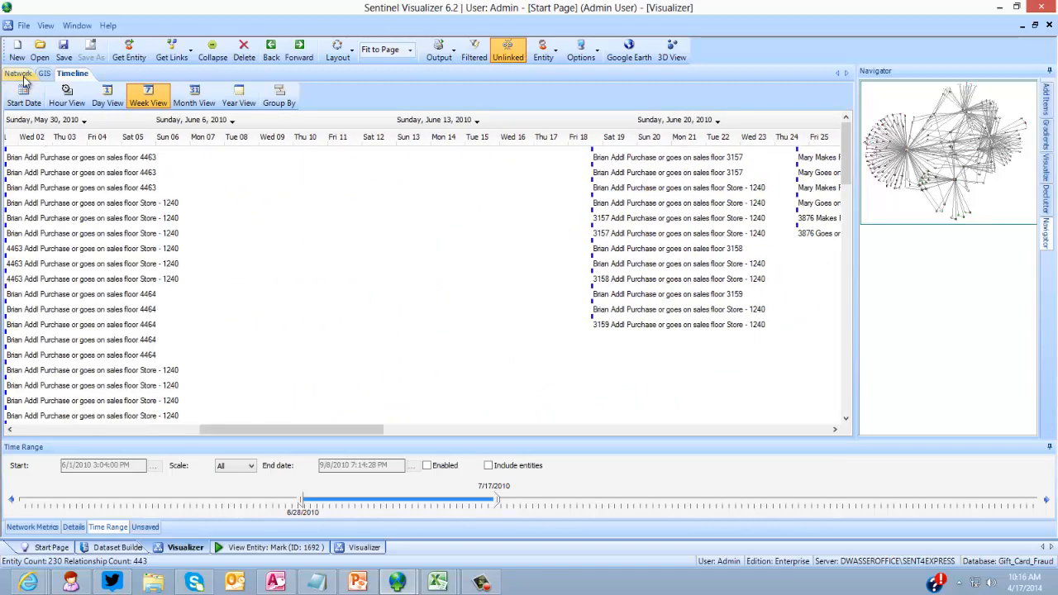
Step: Shade and size entities by degree, closeness, eigenvalue and hub gradients, settling back on degree
click(18, 73)
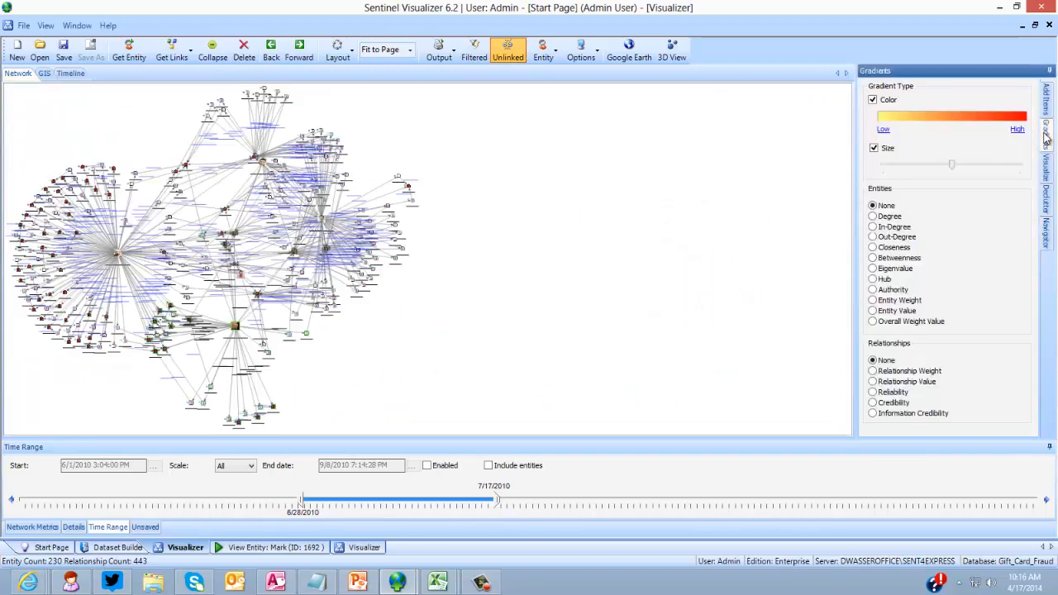
click(873, 215)
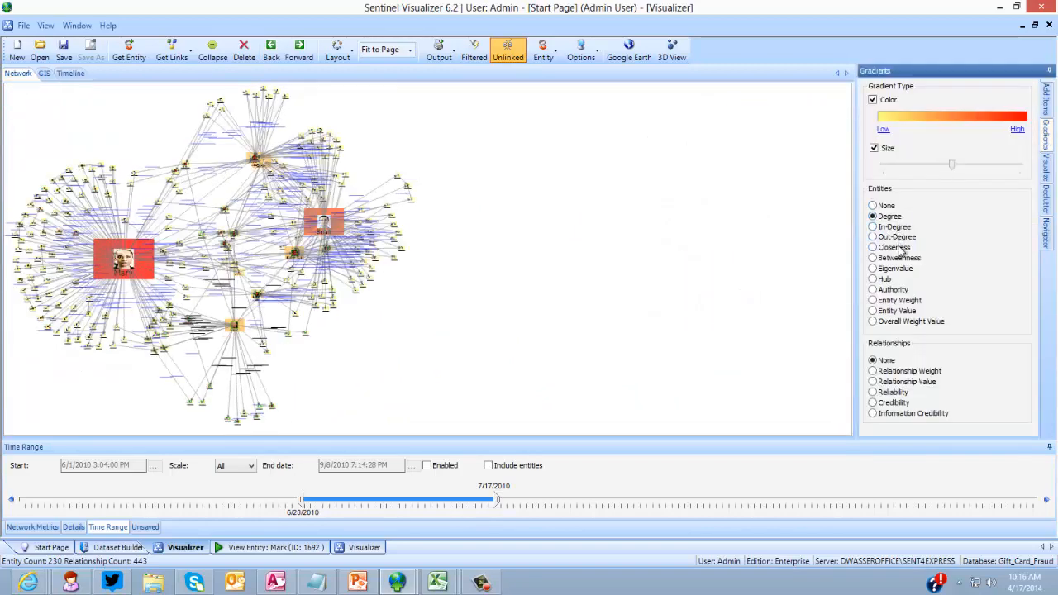
click(873, 248)
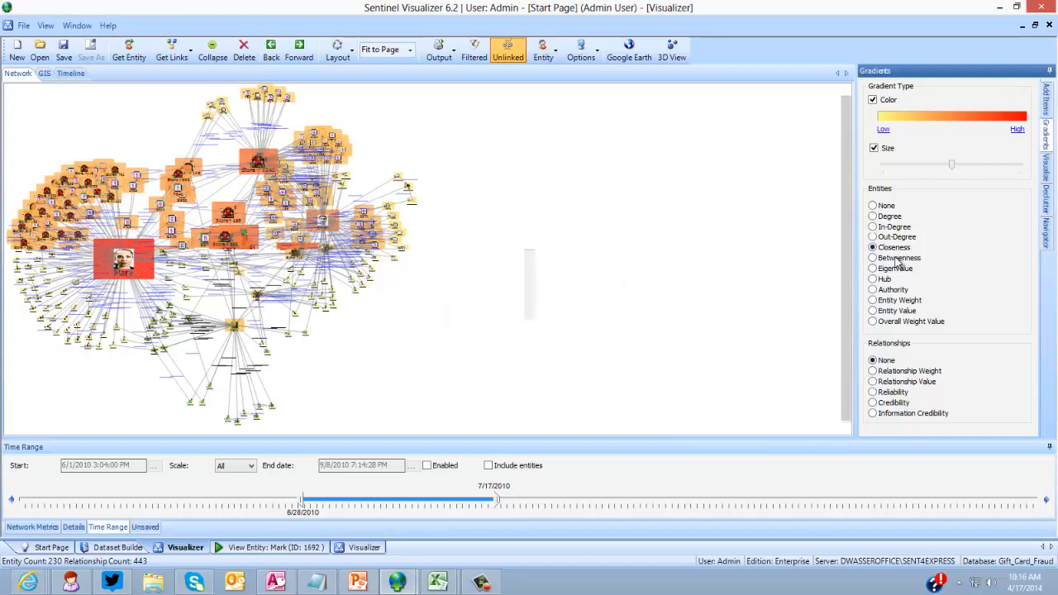
click(873, 268)
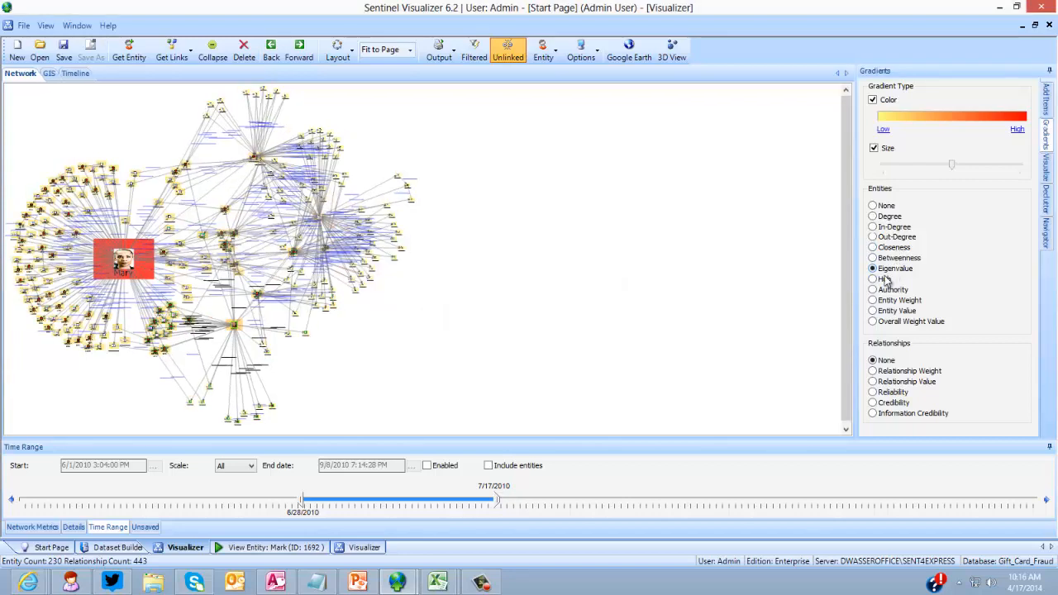
click(873, 277)
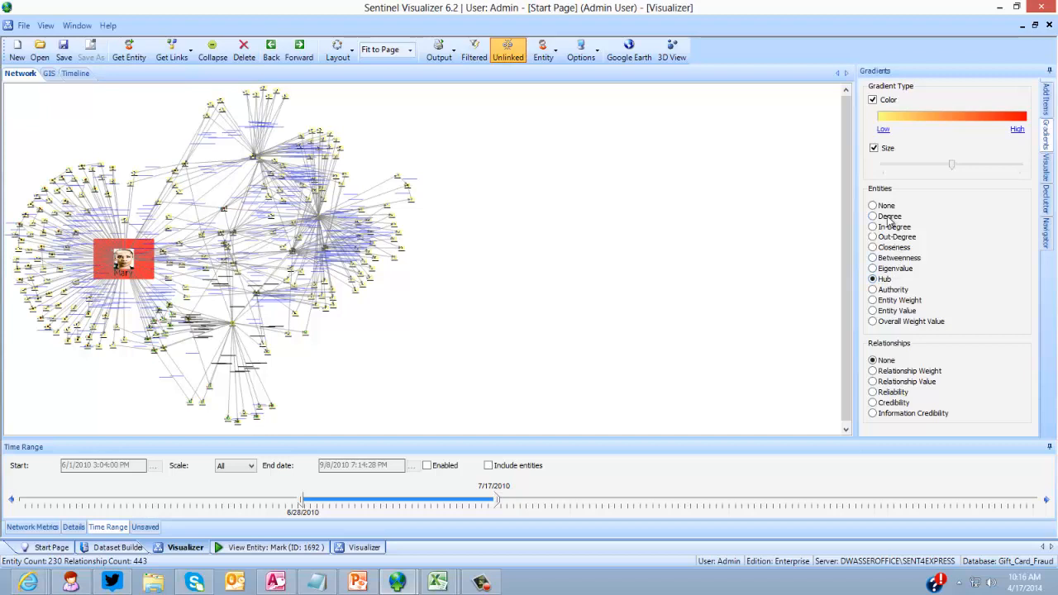
click(873, 215)
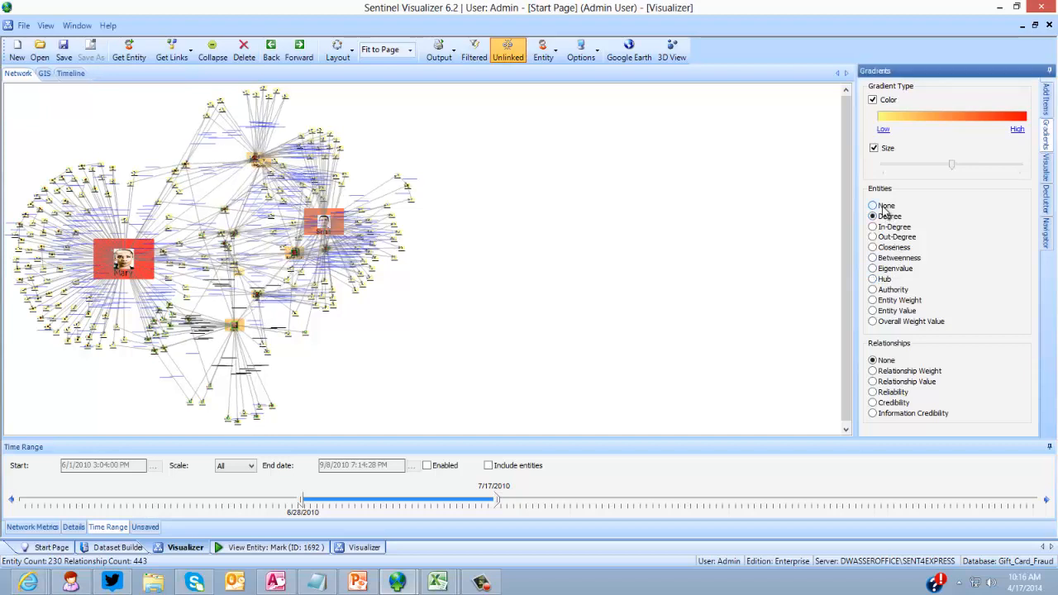
click(873, 205)
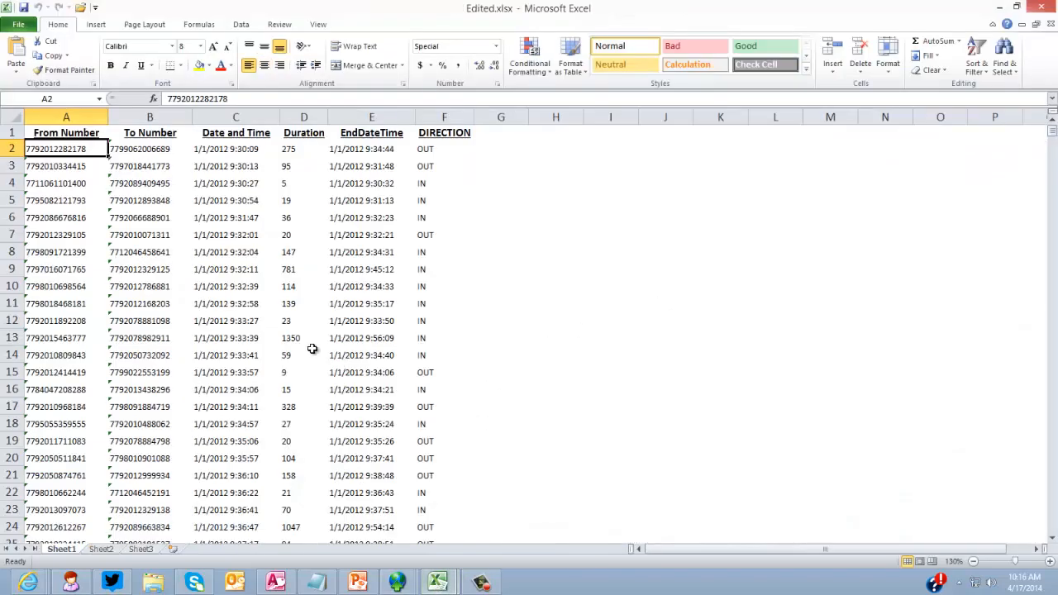
click(66, 116)
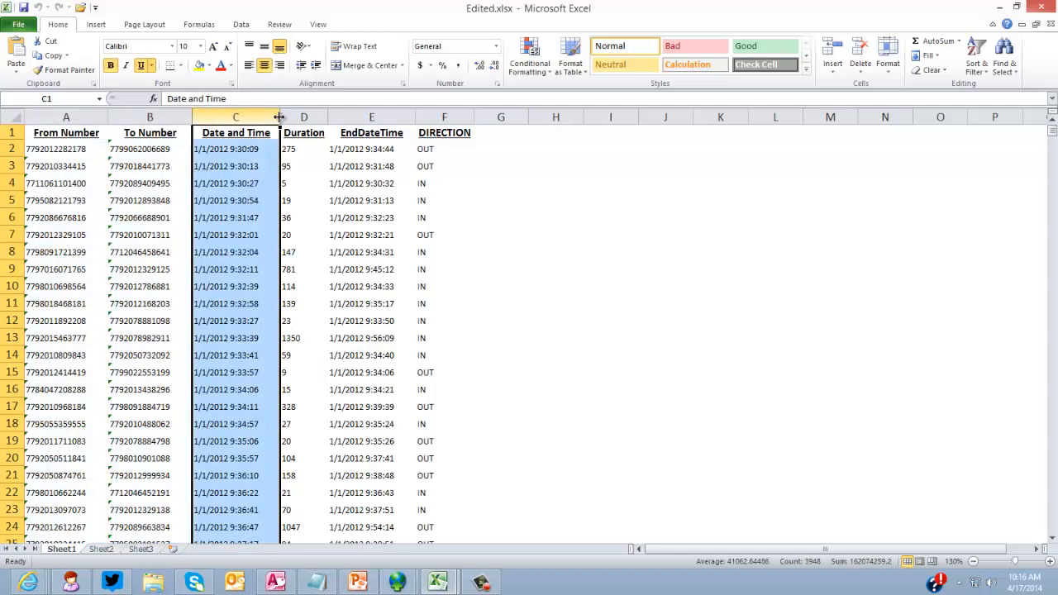
click(149, 149)
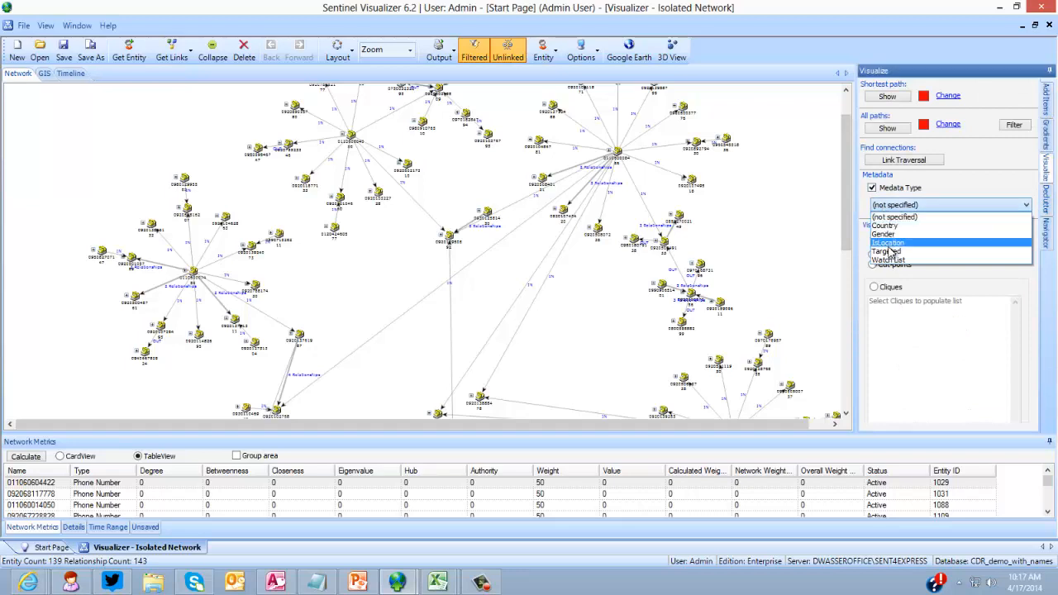
Step: Mark entities with Targeted metadata and filter to all paths between them, leaving 7 entities
click(887, 251)
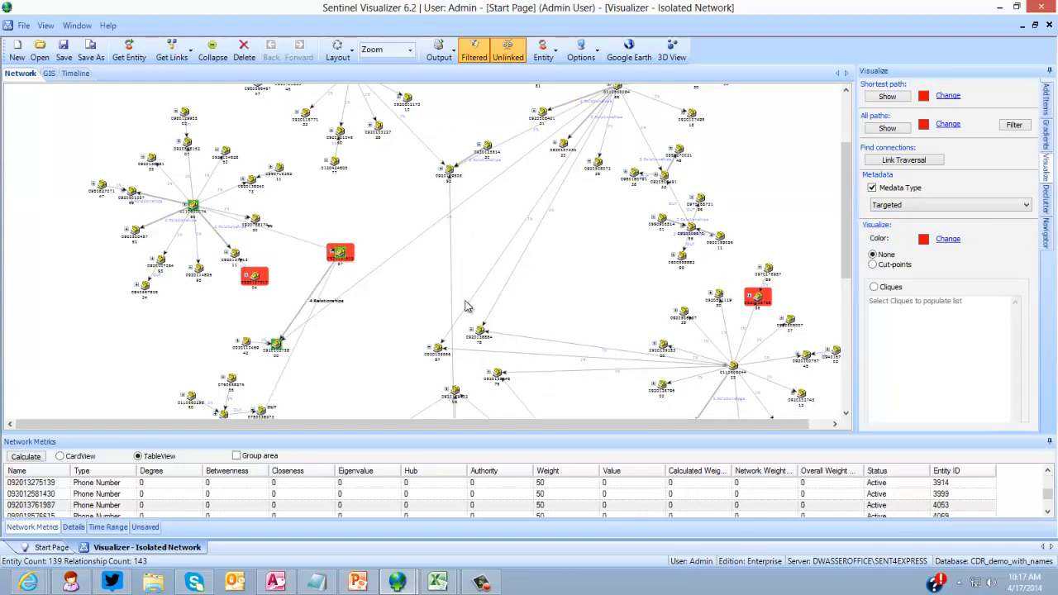
mouse_move(370, 281)
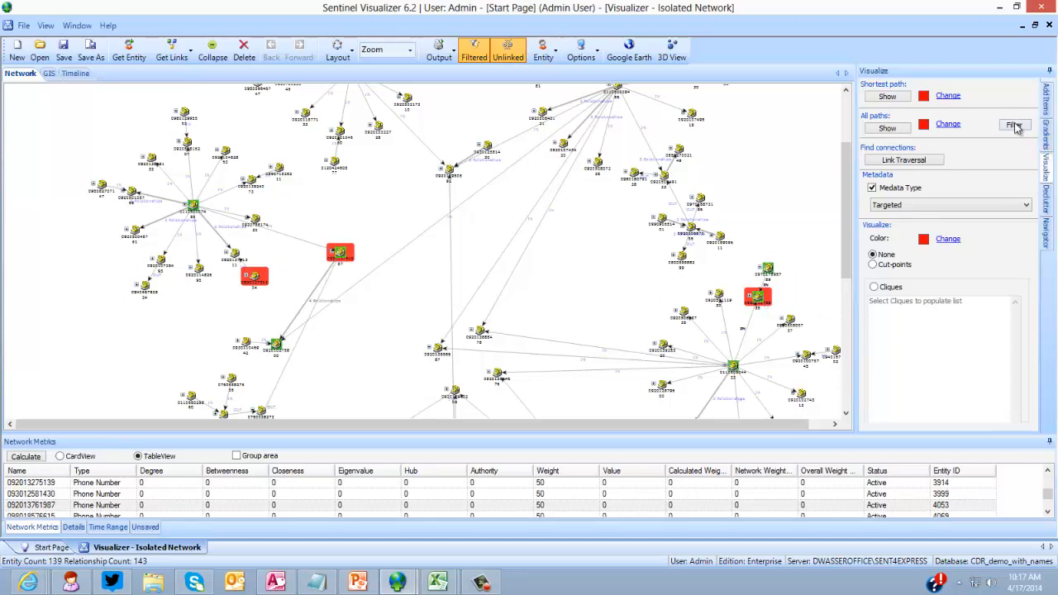
click(1015, 126)
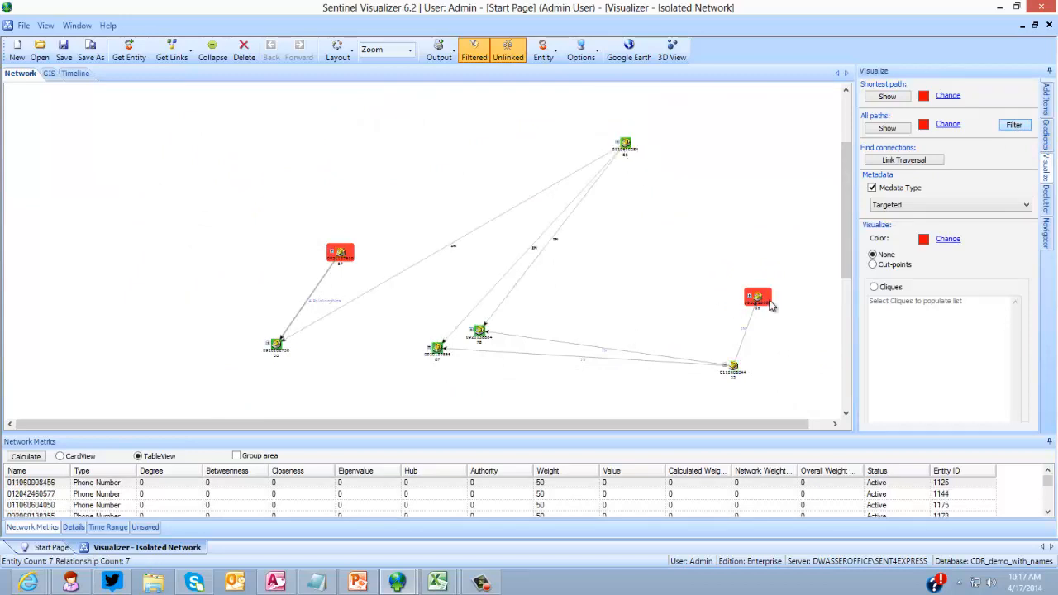
mouse_move(455, 278)
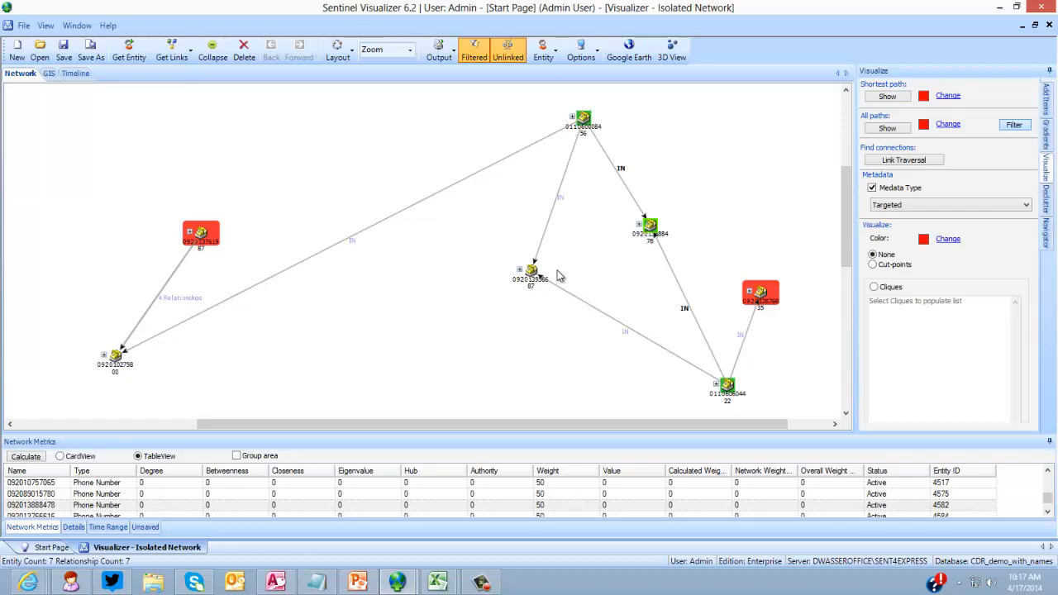
mouse_move(278, 236)
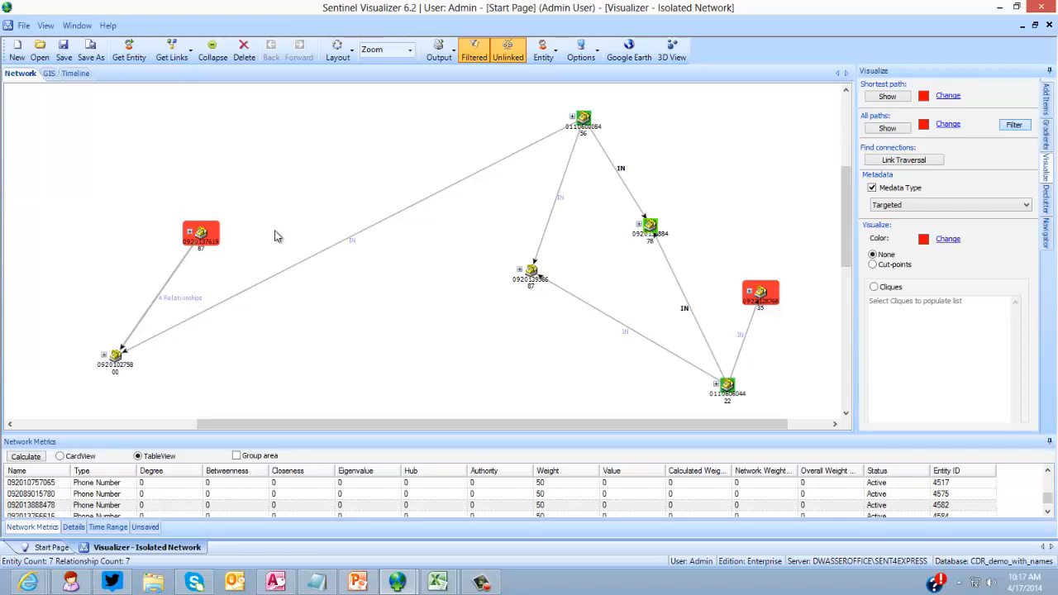
mouse_move(176, 359)
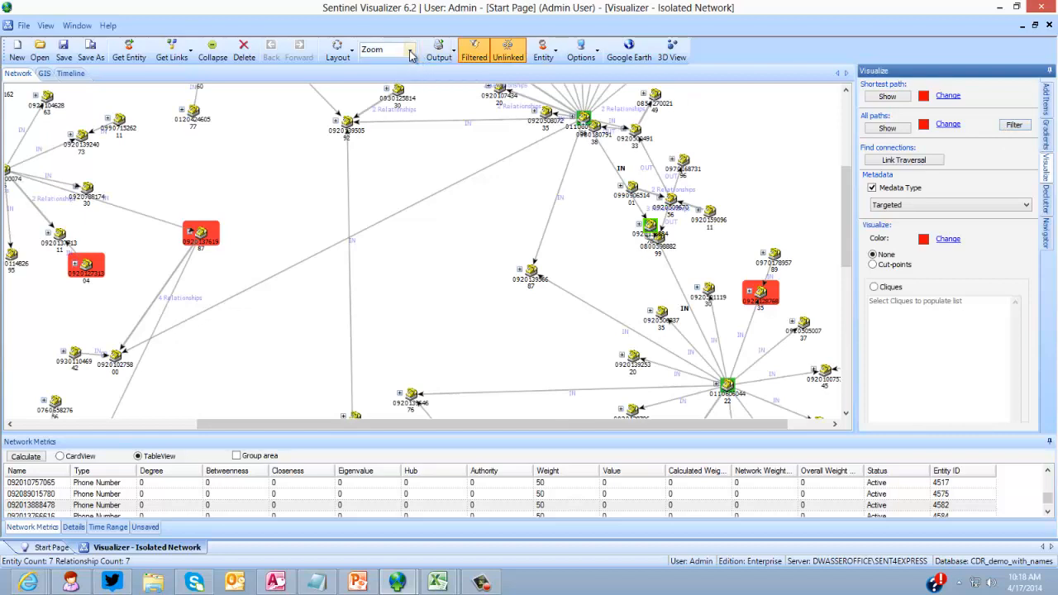
Step: Fit the 7-entity network to the page and retrieve all links, expanding it to 278 entities
click(380, 50)
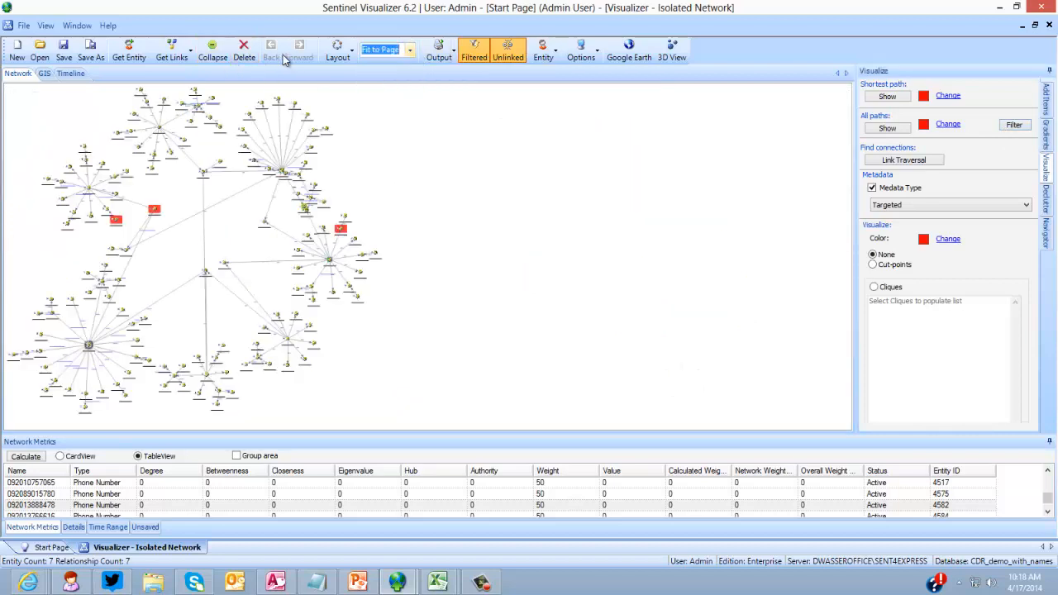
click(172, 51)
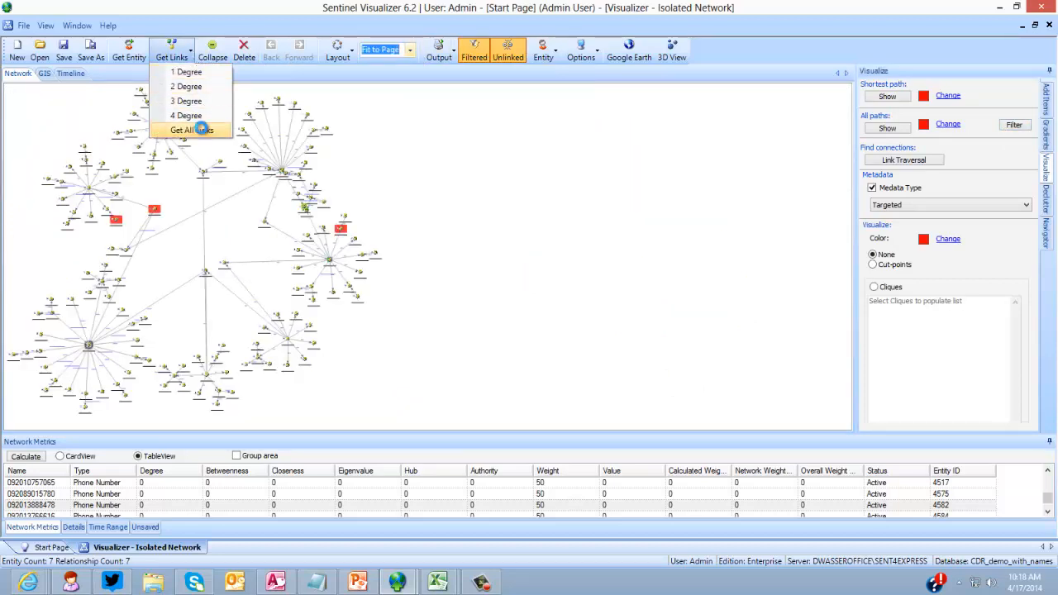
click(192, 129)
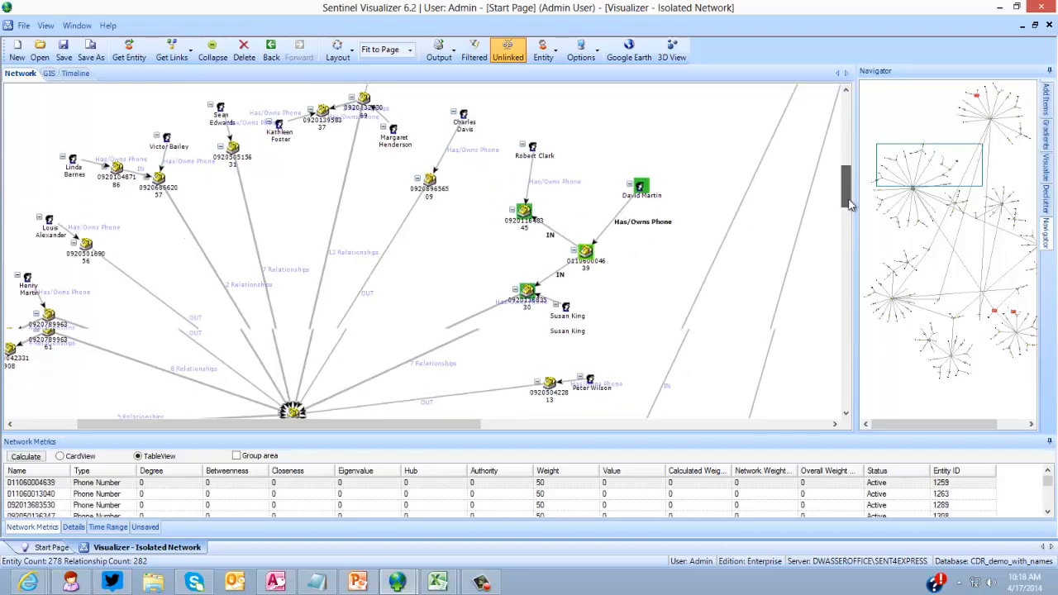
scroll(down, 3)
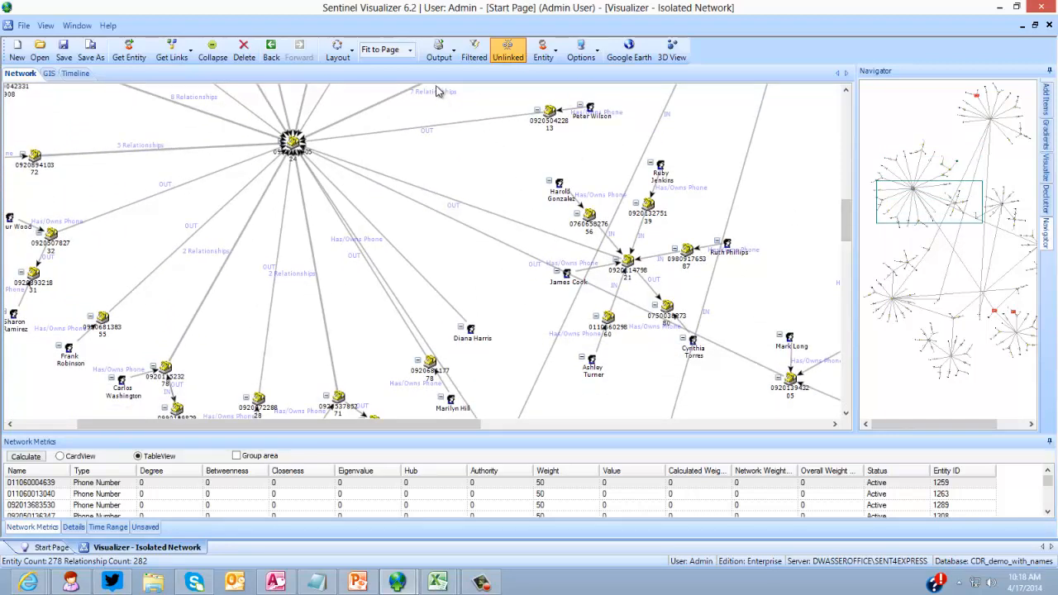
Step: Fit the expanded network in view and zoom in on the red Watch List entities
click(410, 50)
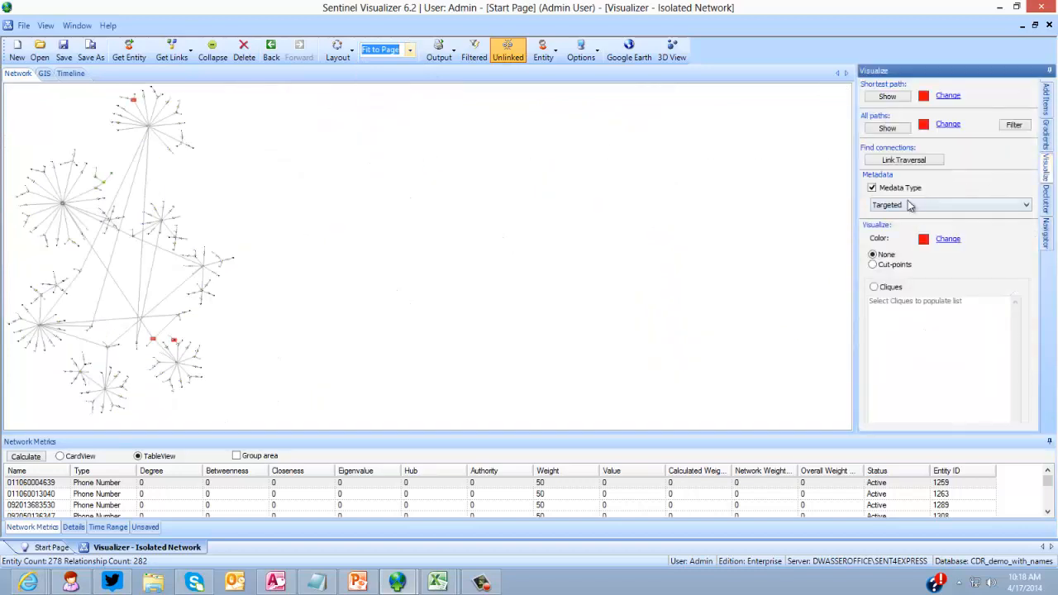
click(951, 205)
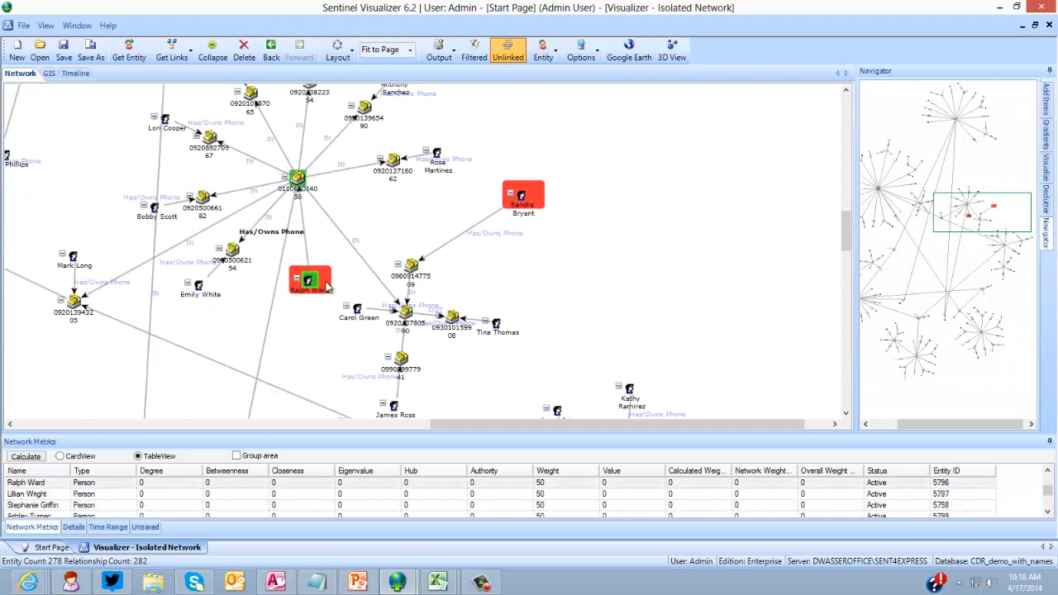
scroll(down, 3)
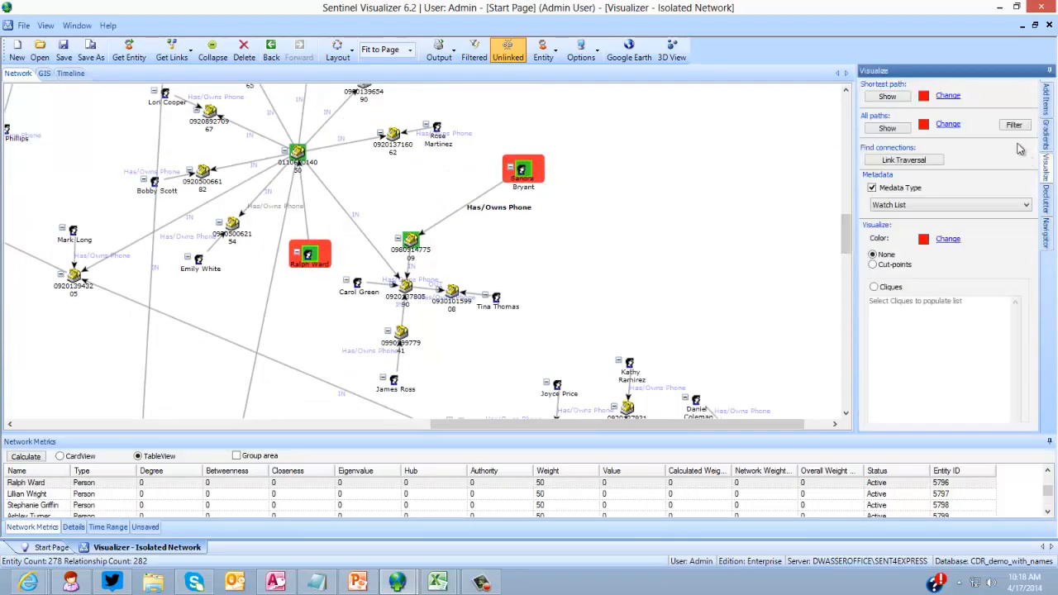
Step: Show only the paths between Watch List entities, then restore the full 278-entity network
click(473, 46)
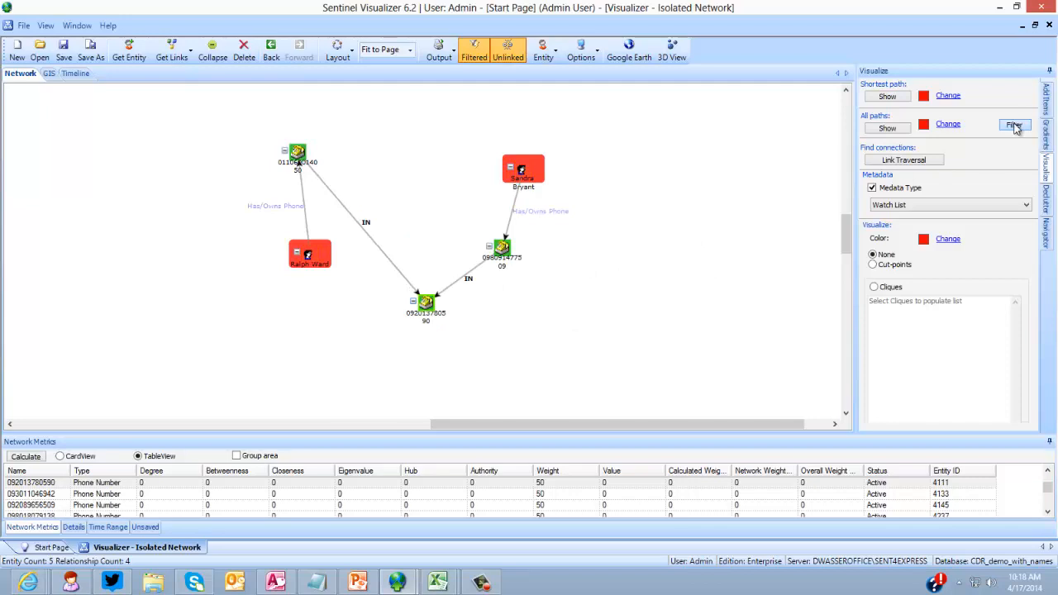
click(1015, 126)
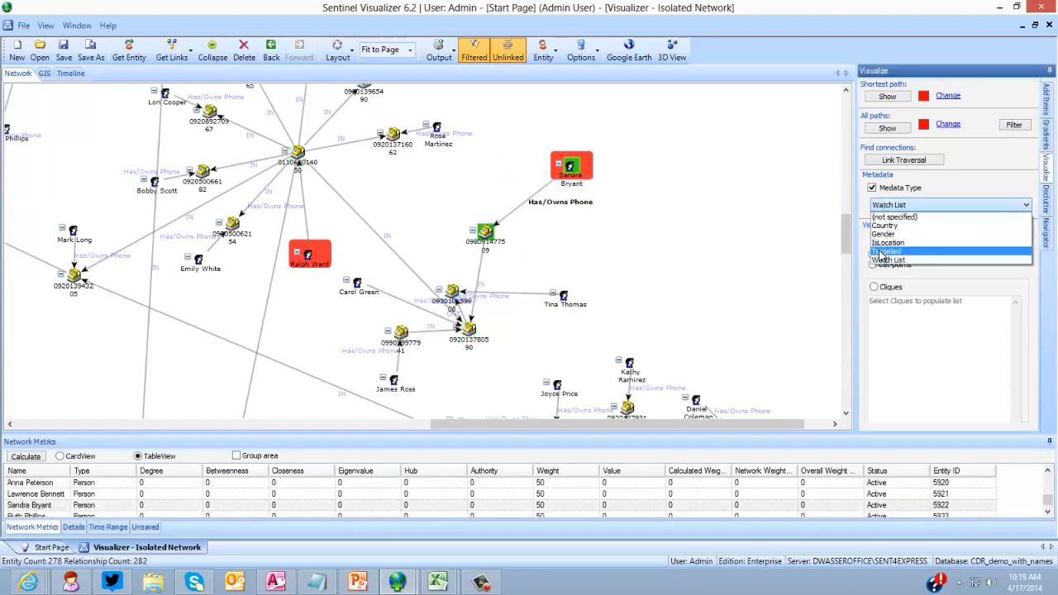
click(889, 251)
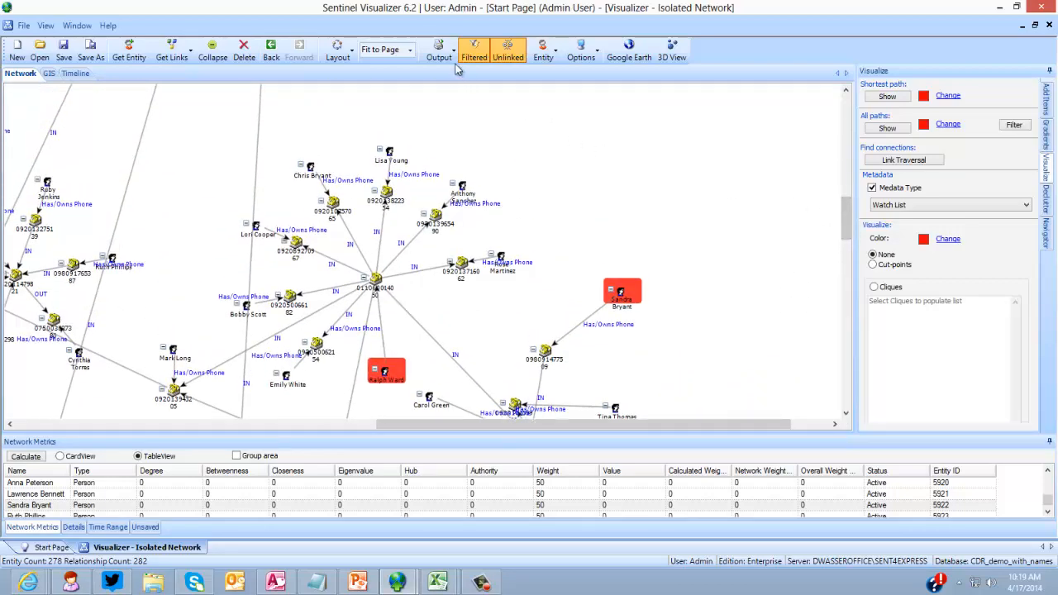
click(440, 49)
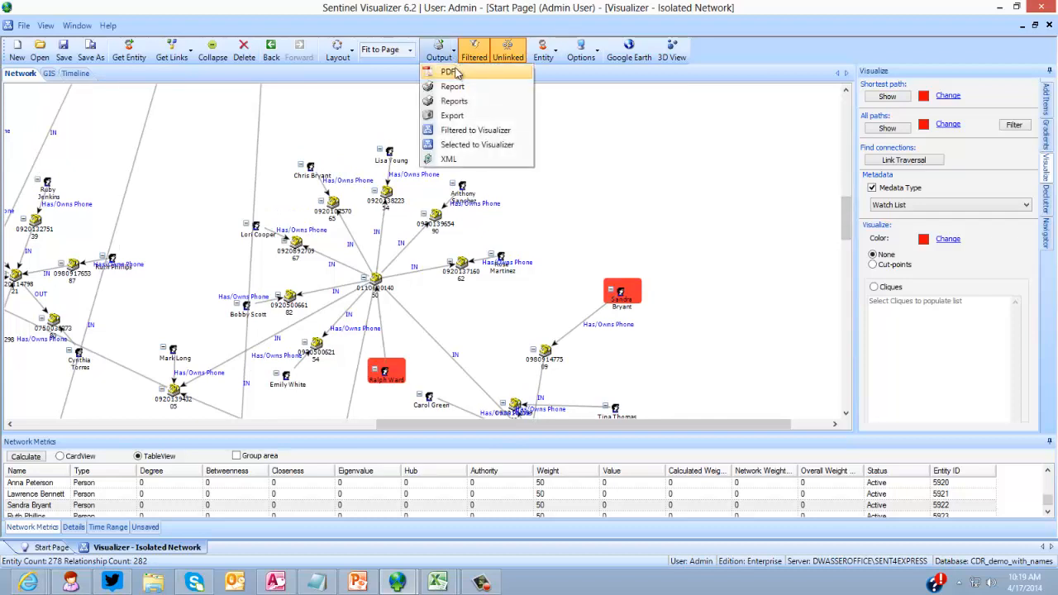
mouse_move(453, 86)
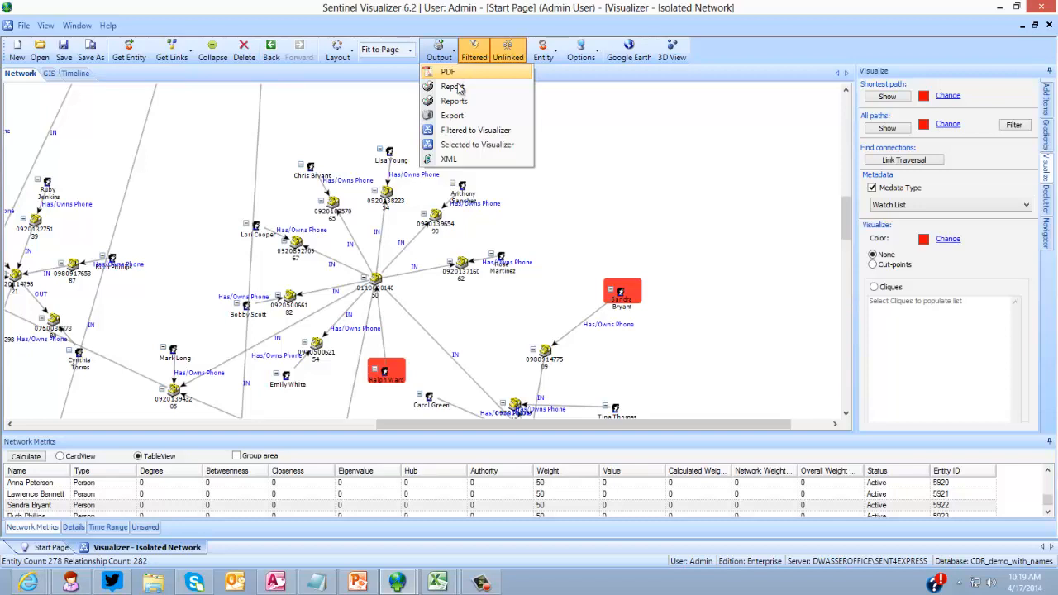
click(453, 116)
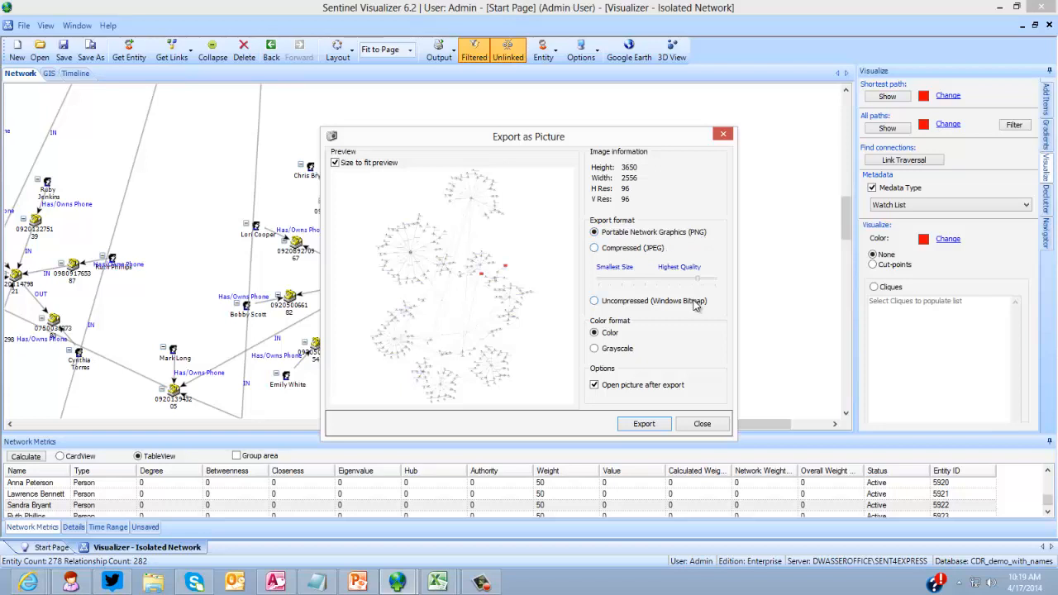
mouse_move(708, 423)
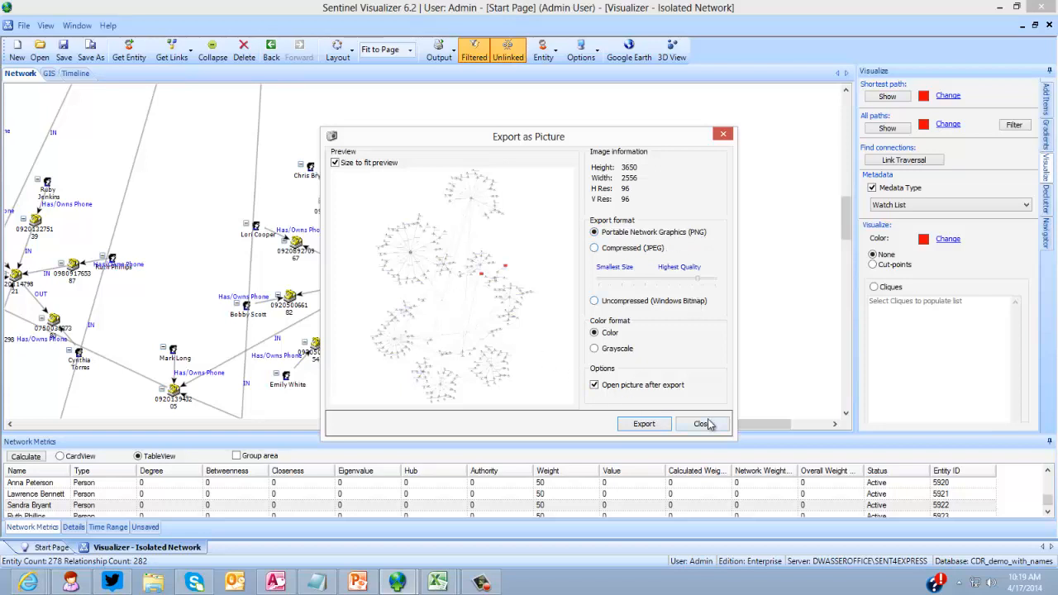
click(701, 423)
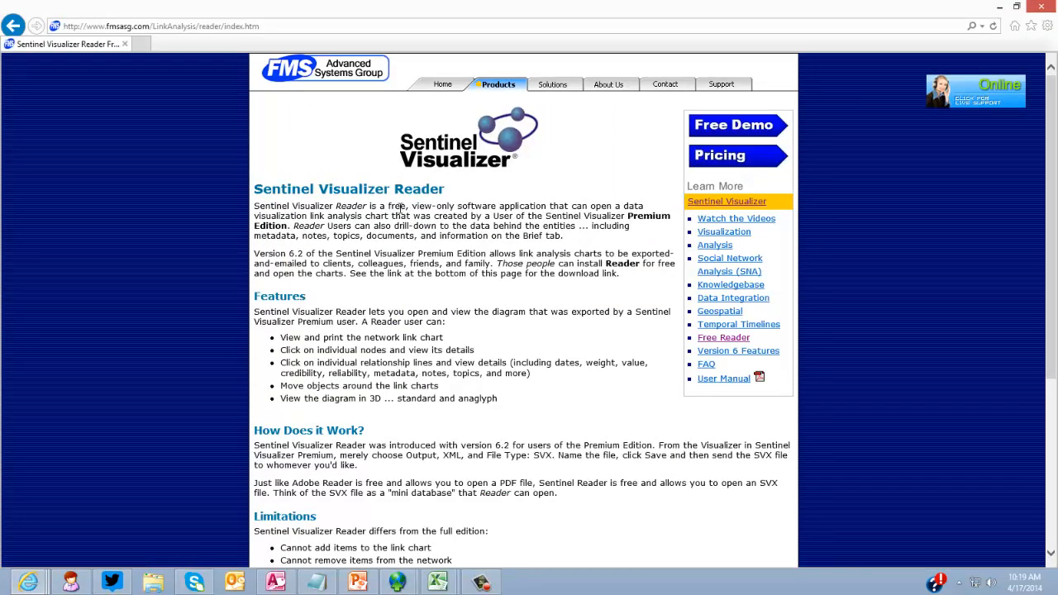
Step: View the Sentinel Visualizer Reader product page in Internet Explorer
drag(387, 205, 497, 205)
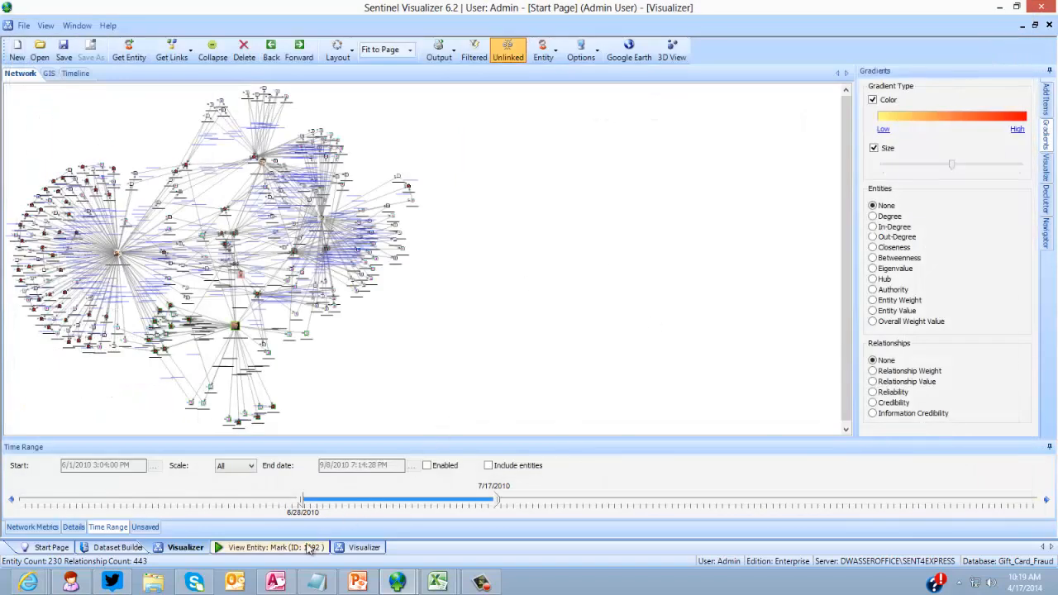
Step: Review the subject entity's record and Brief narrative, then return to its link chart
click(268, 545)
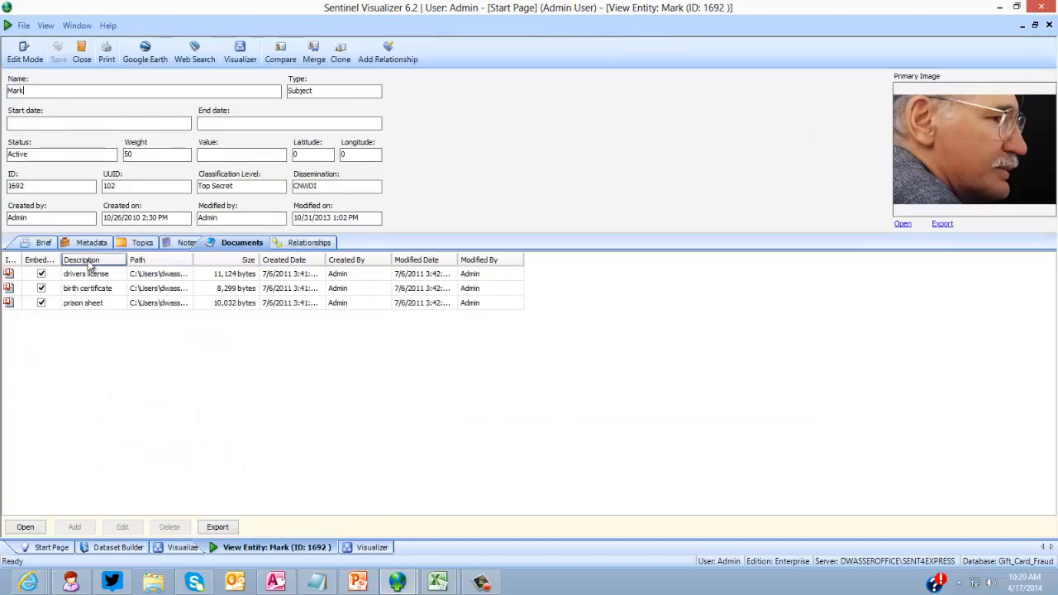
click(188, 242)
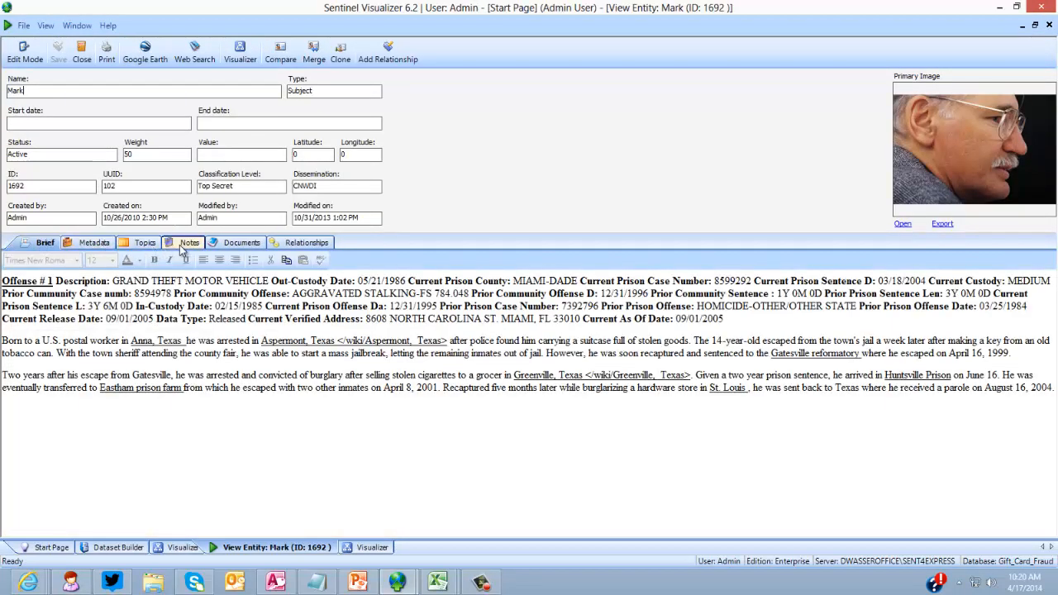
click(188, 241)
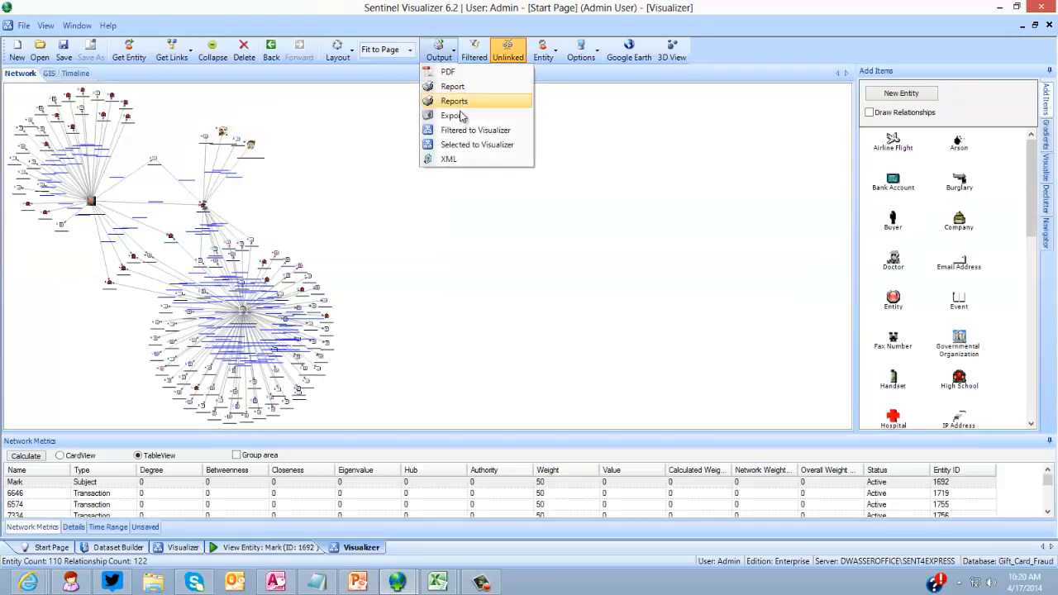
Step: Check the chart picture export settings, close them and return to the Reader web page
click(450, 116)
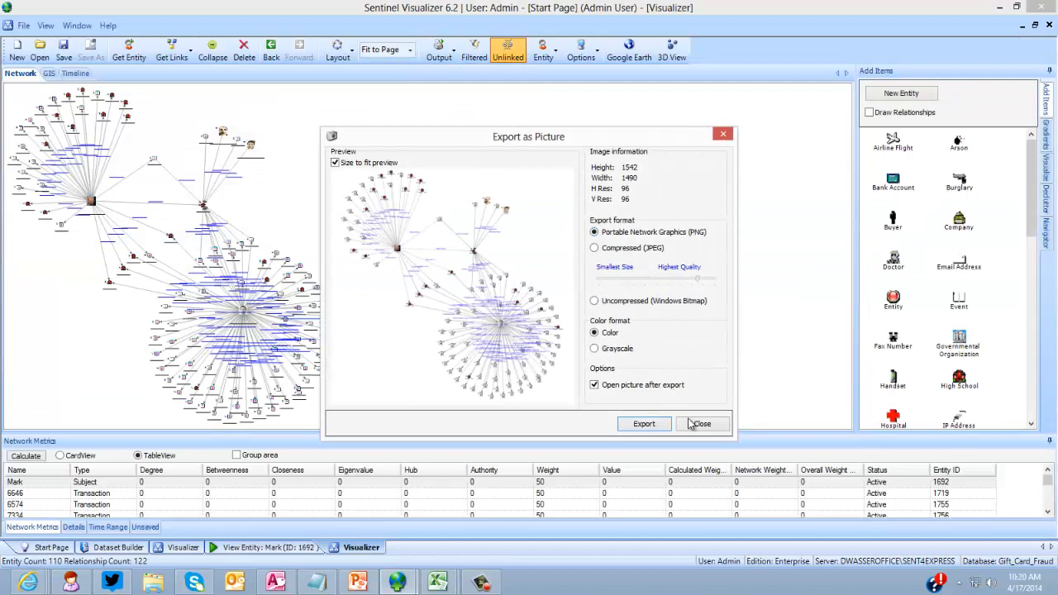
click(702, 423)
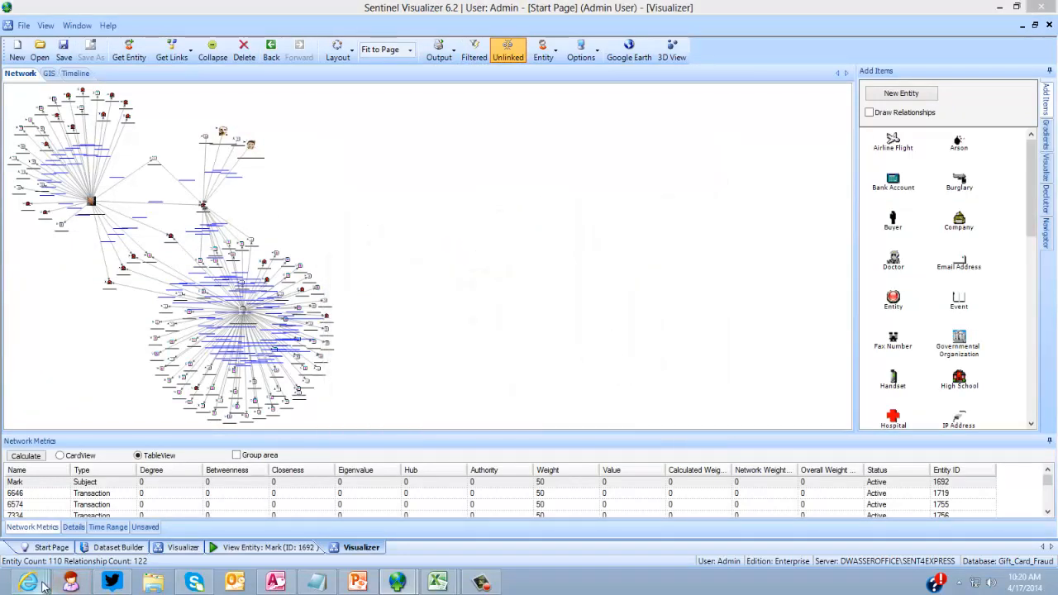
click(27, 582)
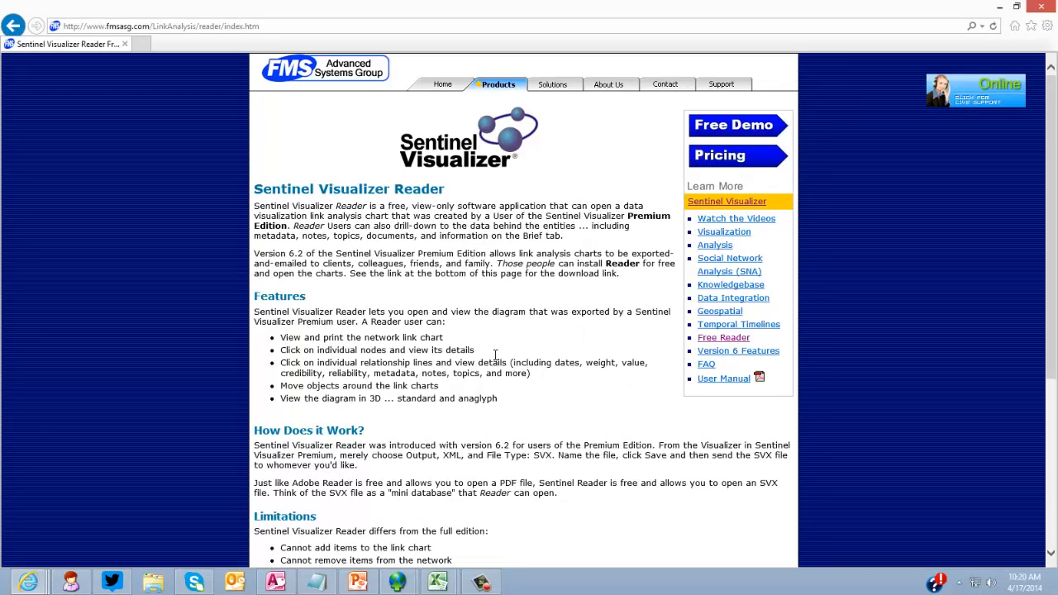
mouse_move(312, 364)
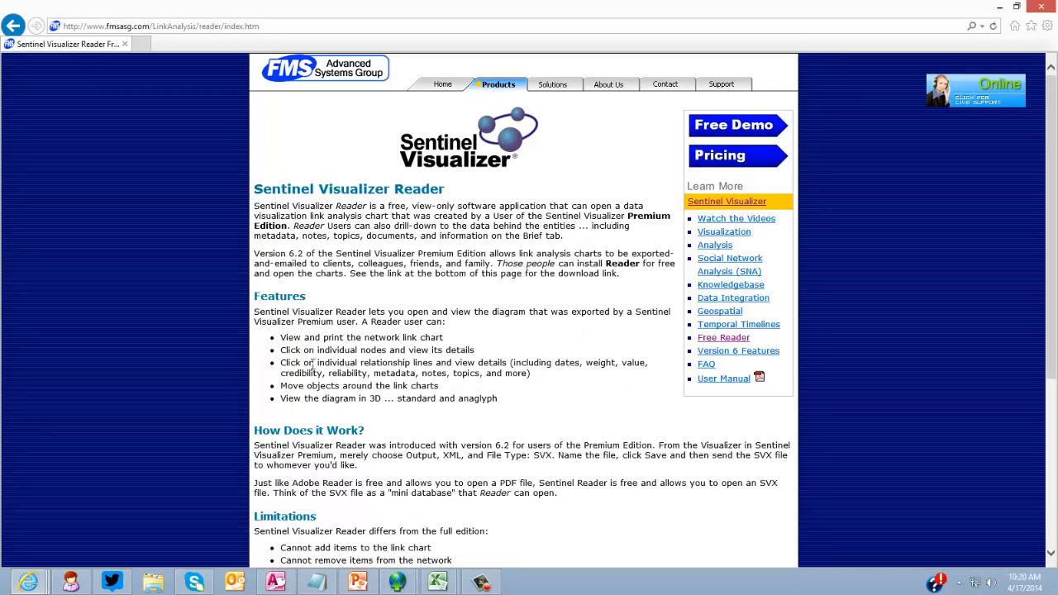
mouse_move(353, 346)
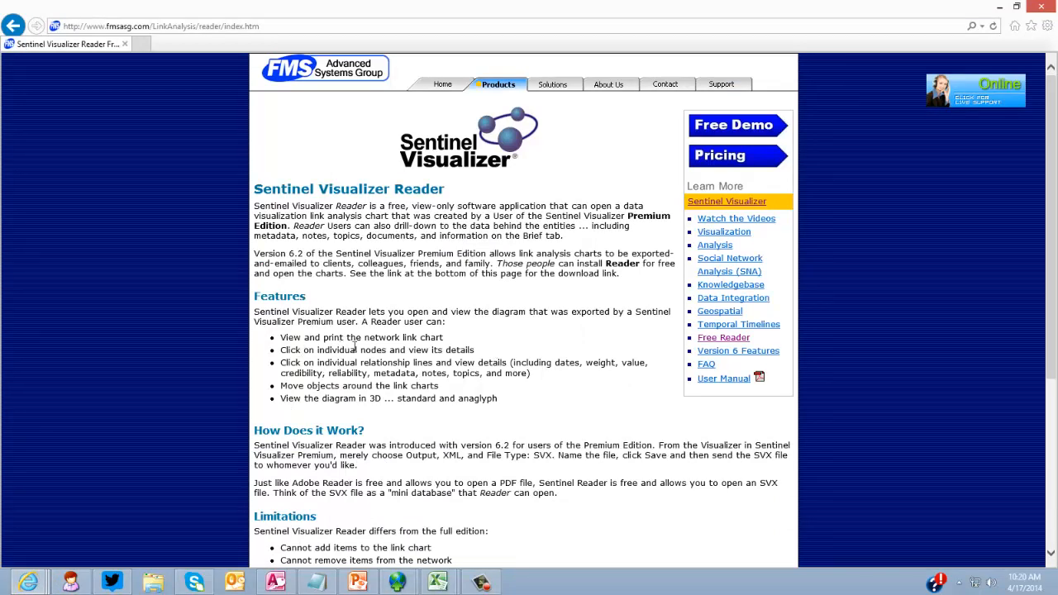
mouse_move(508, 325)
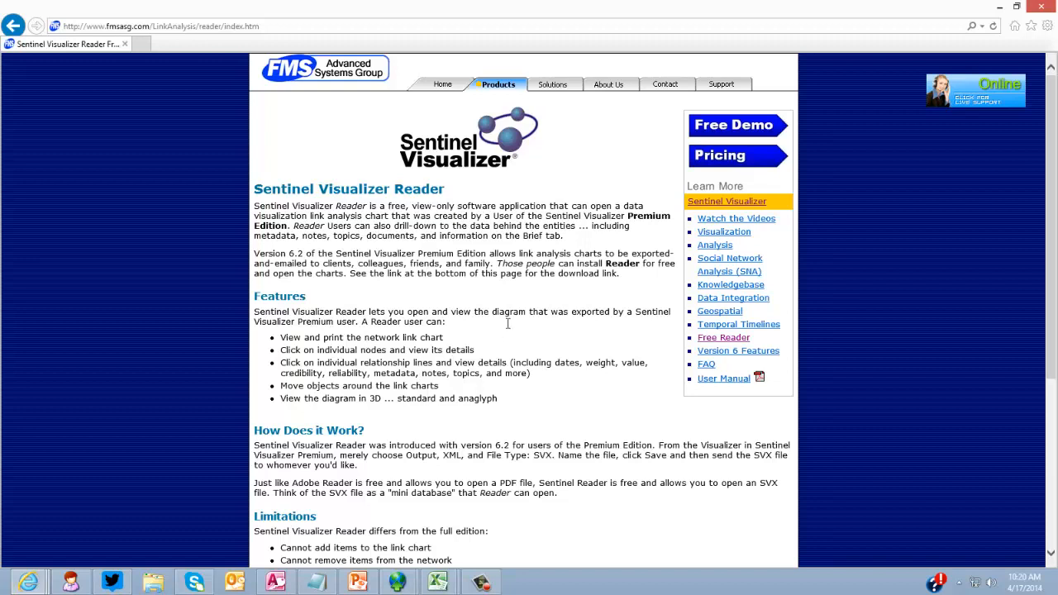
mouse_move(476, 432)
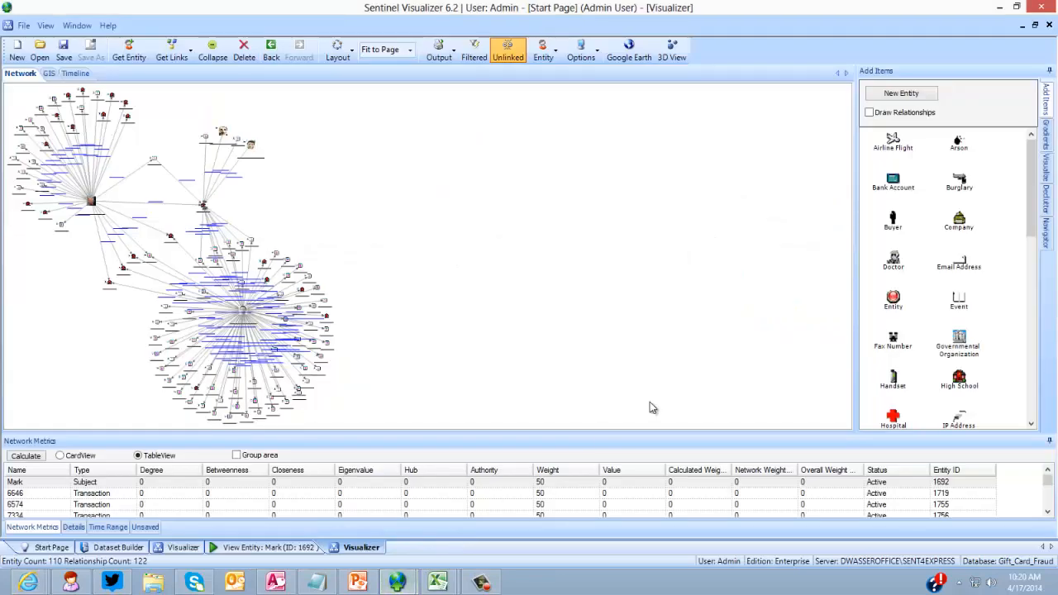
mouse_move(631, 390)
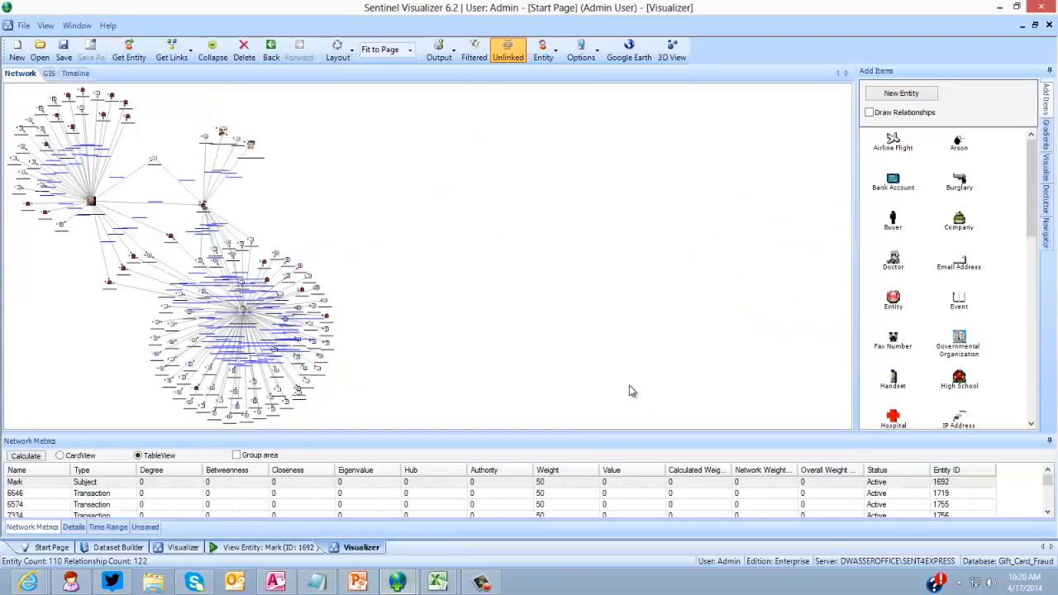